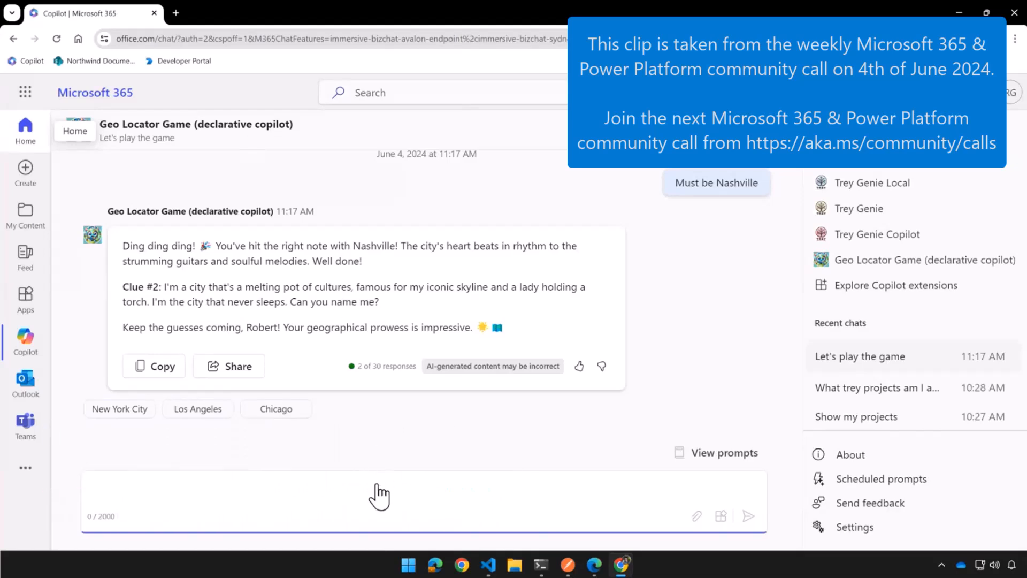
- Answer the Geo Locator Game's second clue with NYC in the Copilot message box
{"action": "left_click", "coordinate": [380, 497]}
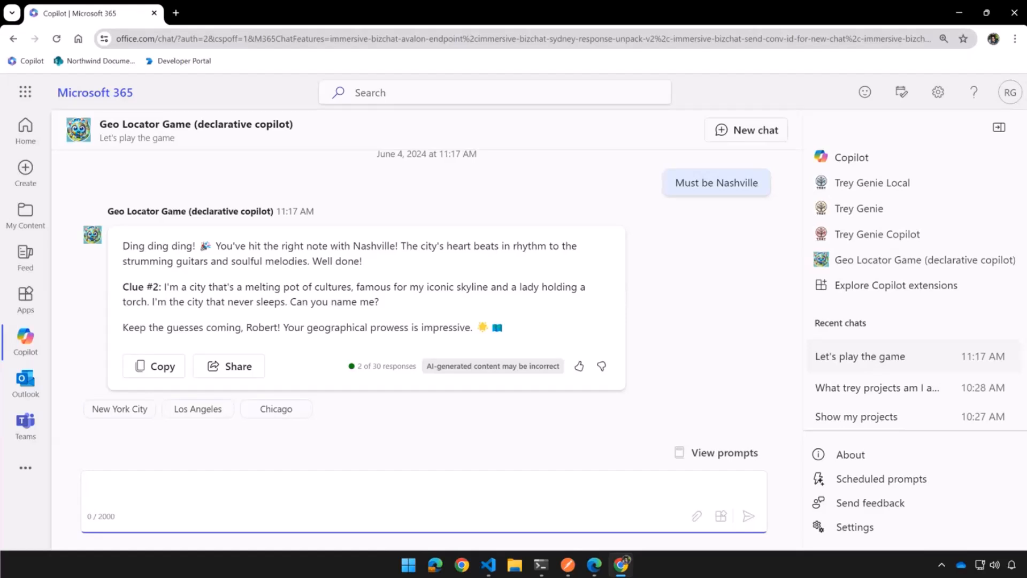
{"action": "mouse_move", "coordinate": [356, 484]}
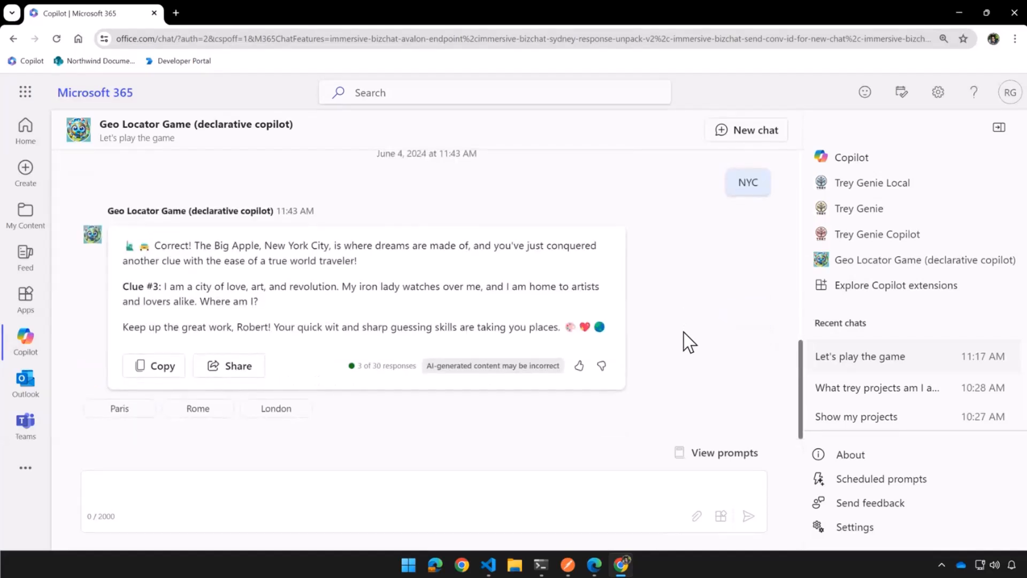
- Reply to the third clue in French with "c'est Paris n'est-ce pas?"
{"action": "left_click", "coordinate": [312, 505]}
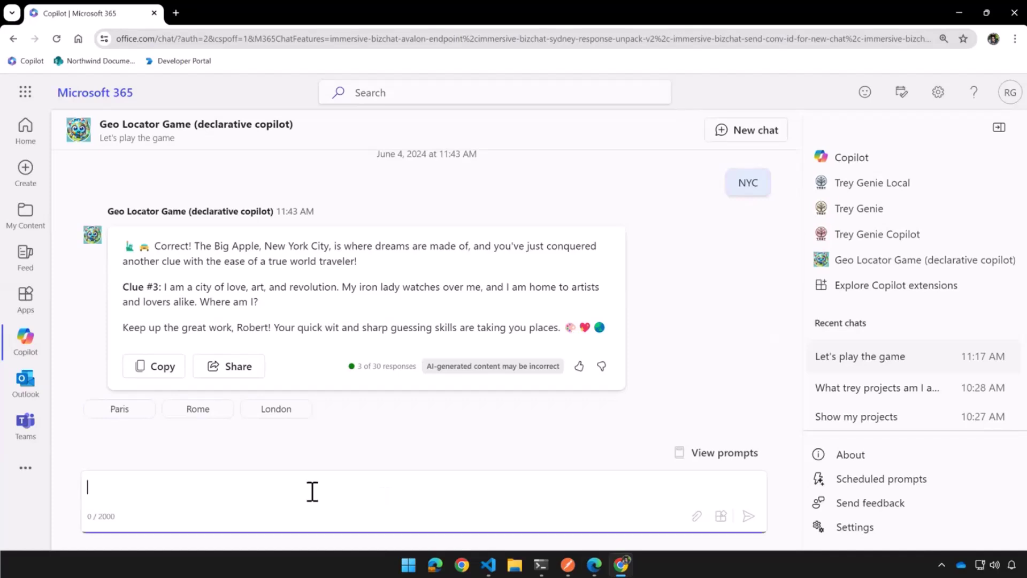
{"action": "mouse_move", "coordinate": [26, 421]}
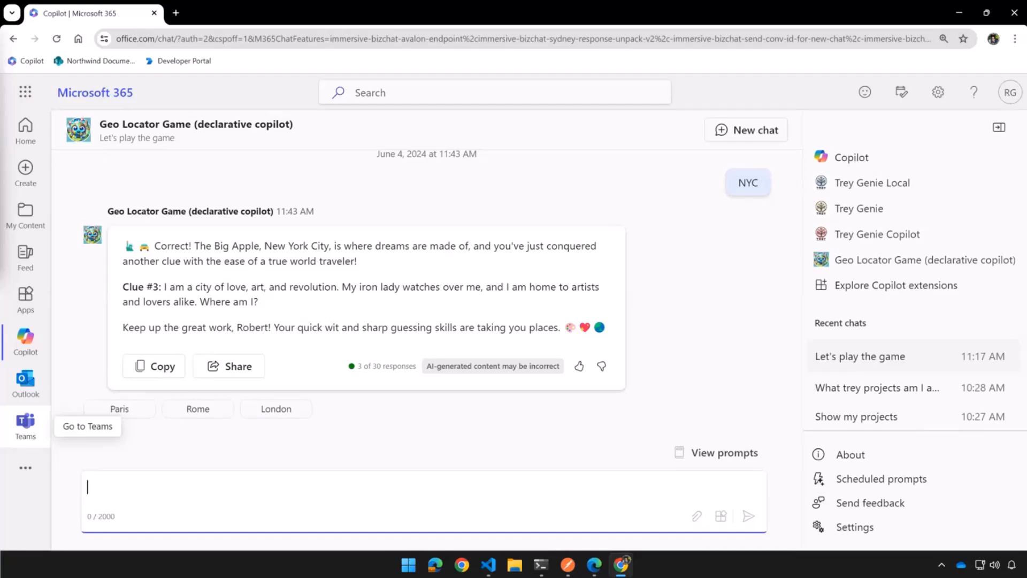
{"action": "mouse_move", "coordinate": [357, 510]}
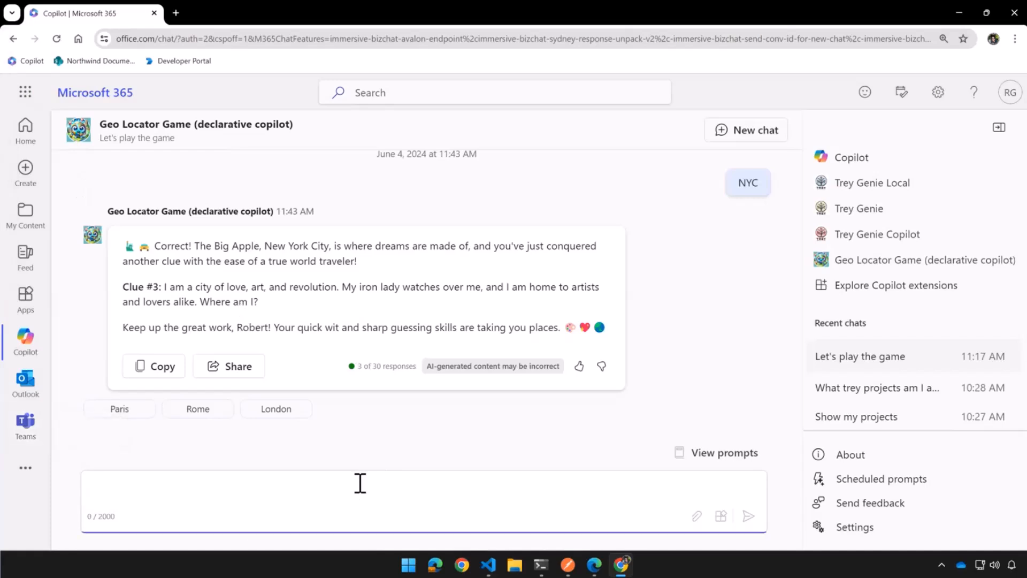
{"action": "left_click", "coordinate": [360, 486]}
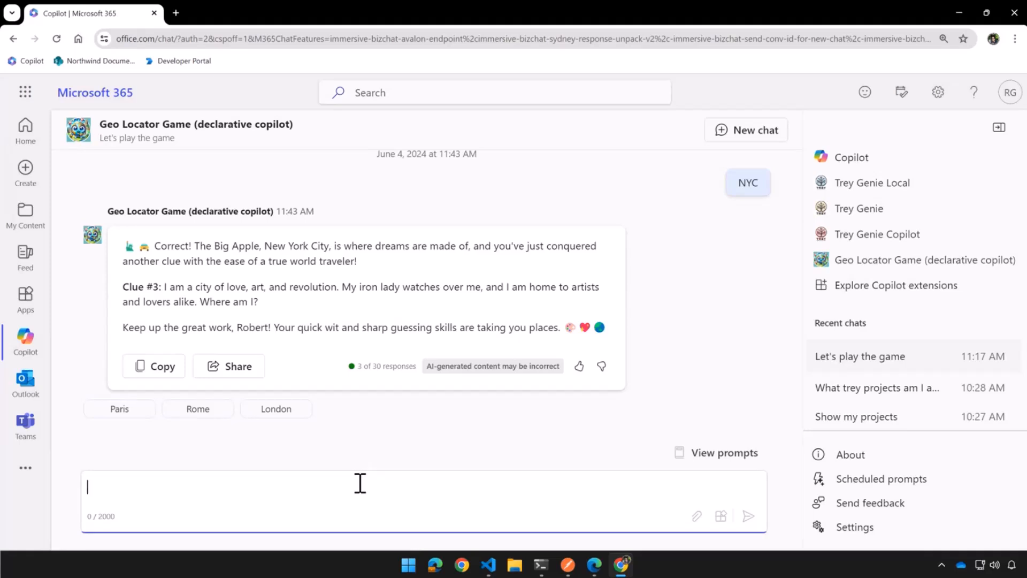
{"action": "type", "text": "c"}
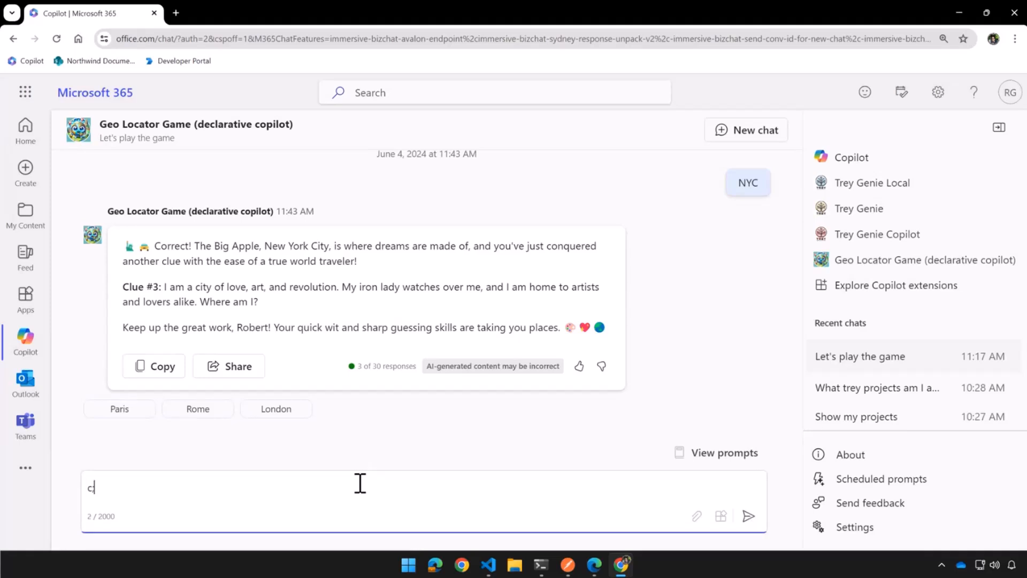
{"action": "type", "text": "'est Paris"}
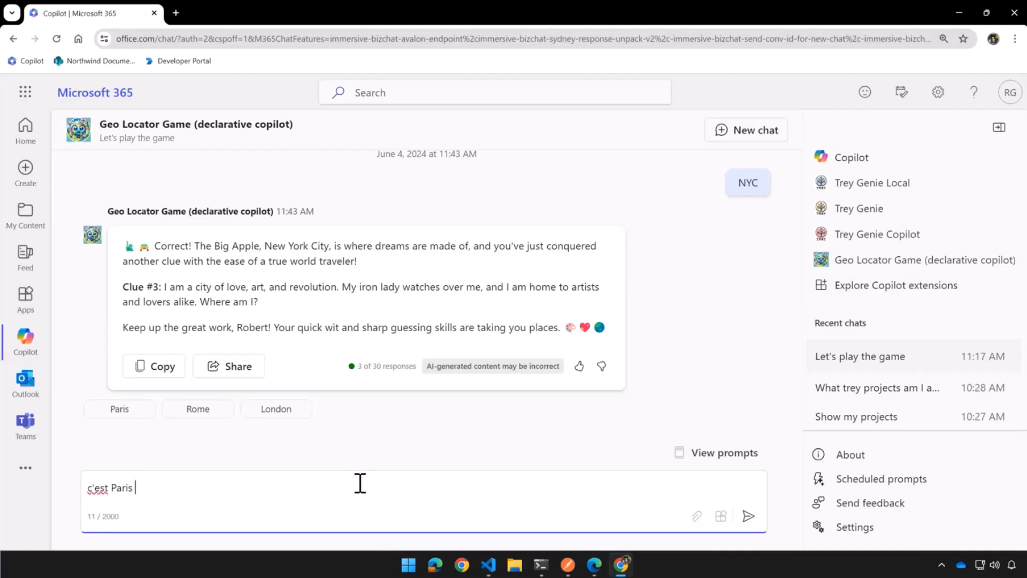
{"action": "type", "text": "n'est-"}
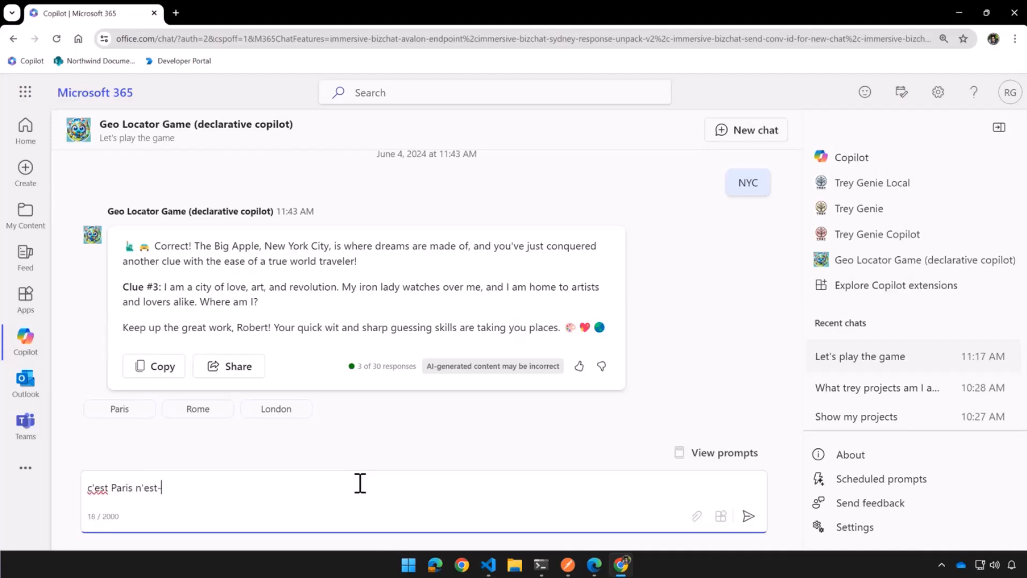
{"action": "left_click", "coordinate": [749, 517]}
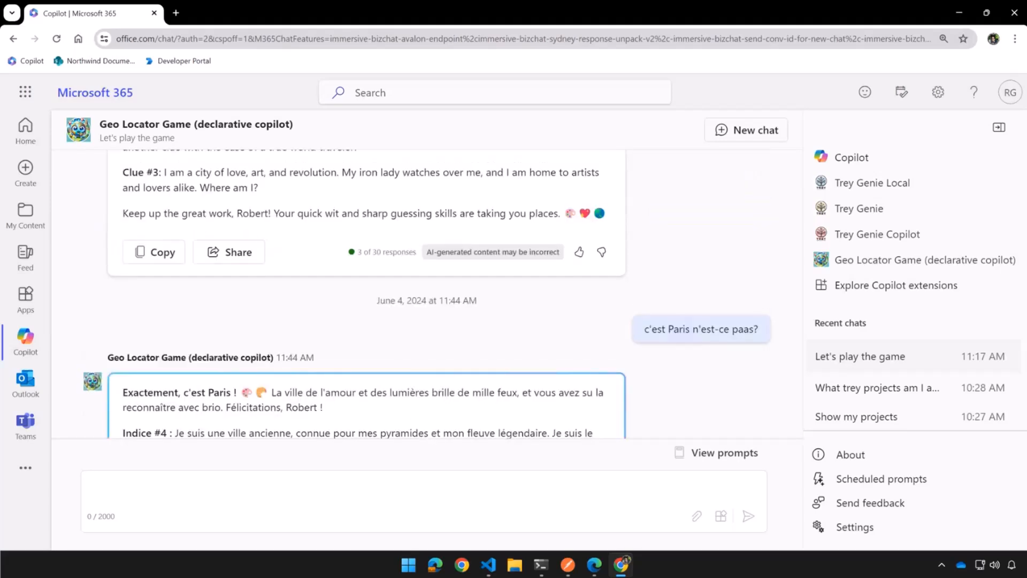
{"action": "scroll", "scroll_direction": "down", "scroll_amount": 3}
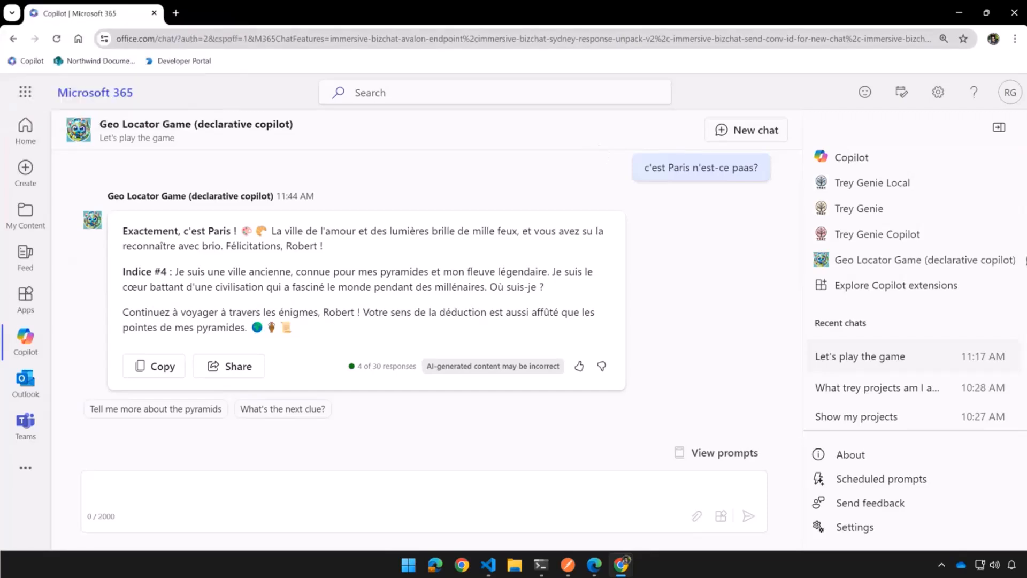
{"action": "mouse_move", "coordinate": [678, 430]}
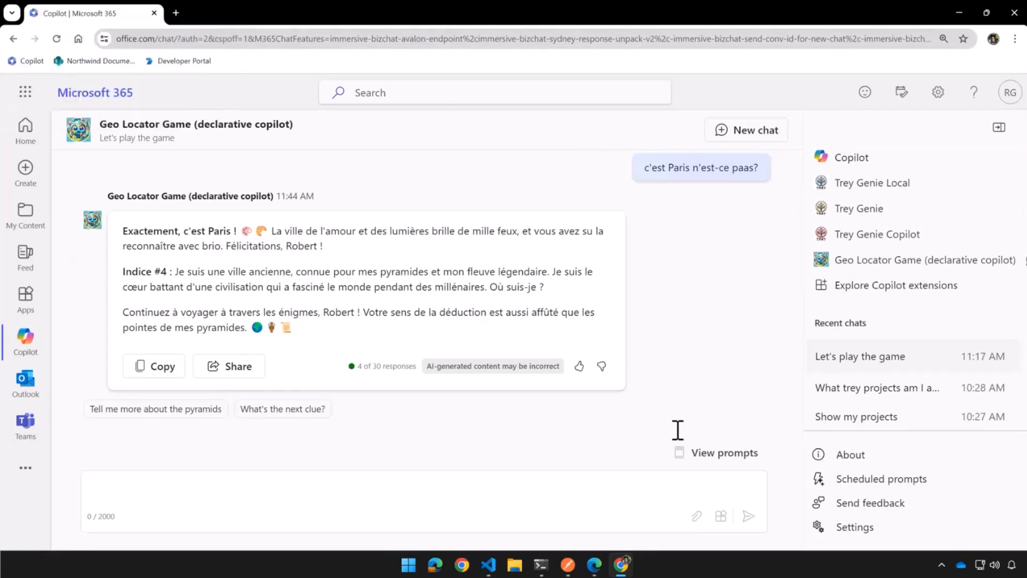
{"action": "mouse_move", "coordinate": [487, 510]}
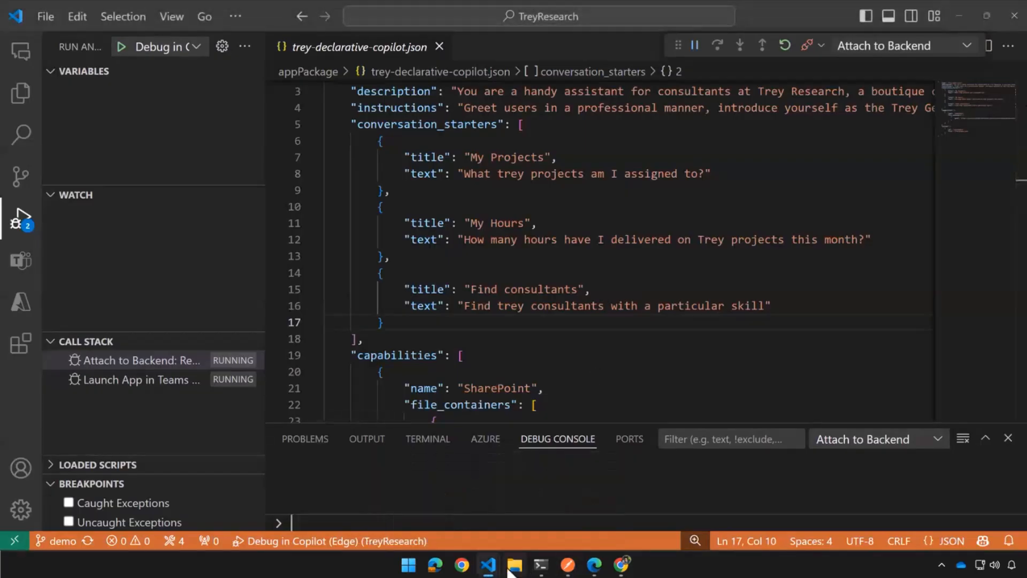
{"action": "mouse_move", "coordinate": [488, 565]}
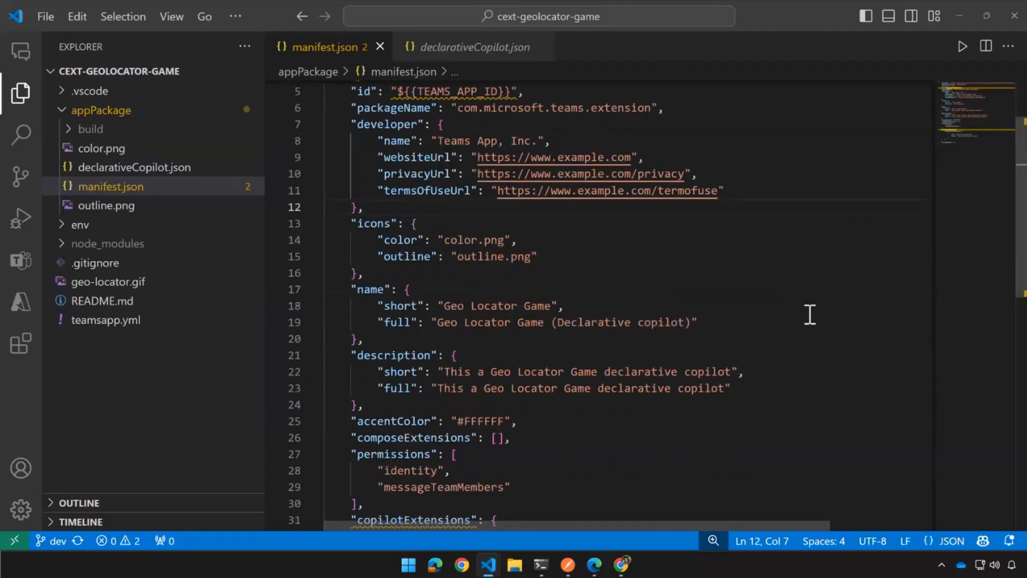
- Point out the declarativeCopilots key in the Geo Locator Game manifest's copilotExtensions section
{"action": "scroll", "scroll_direction": "down", "scroll_amount": 3}
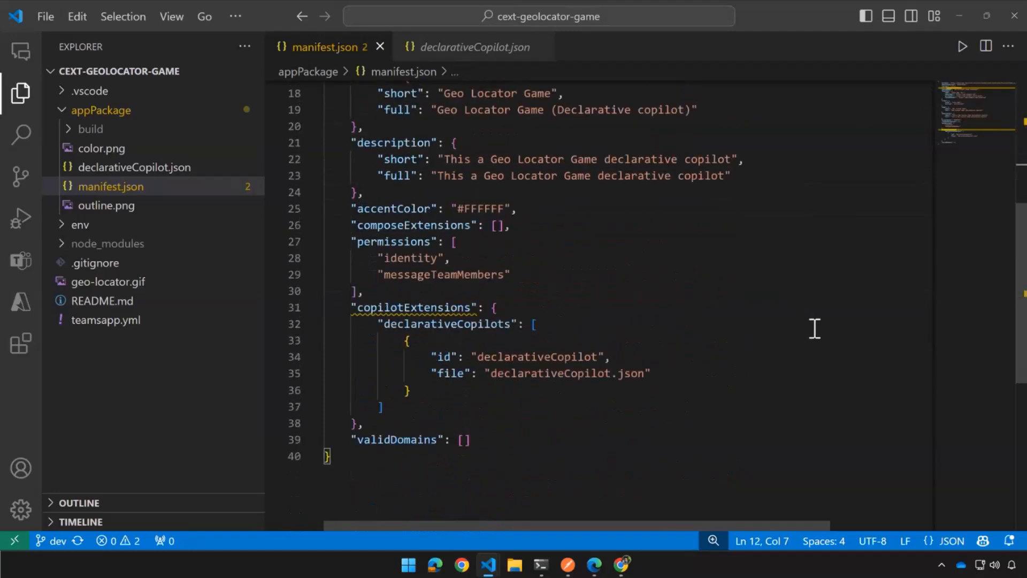
{"action": "double_click", "coordinate": [445, 324]}
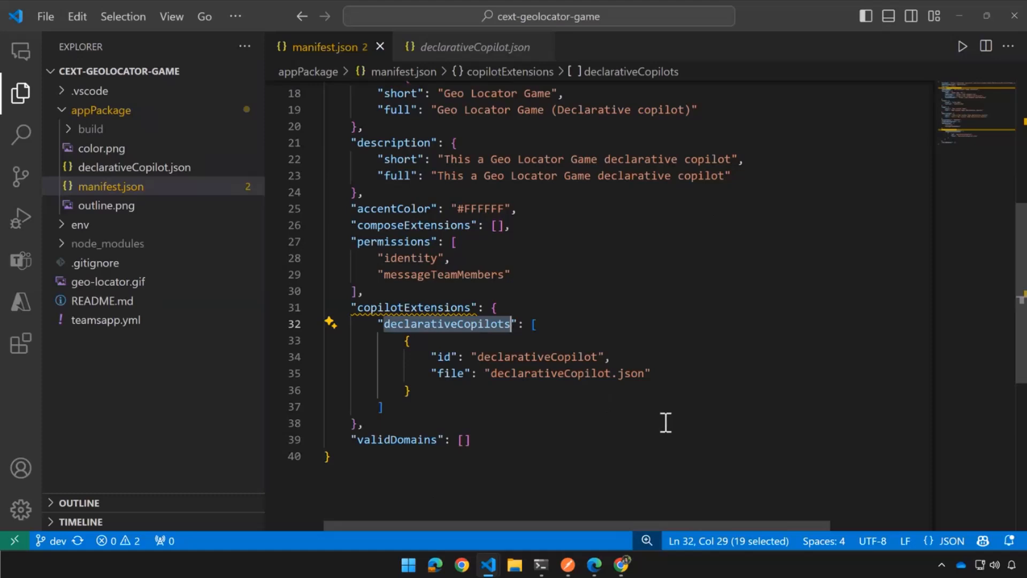
{"action": "mouse_move", "coordinate": [667, 404]}
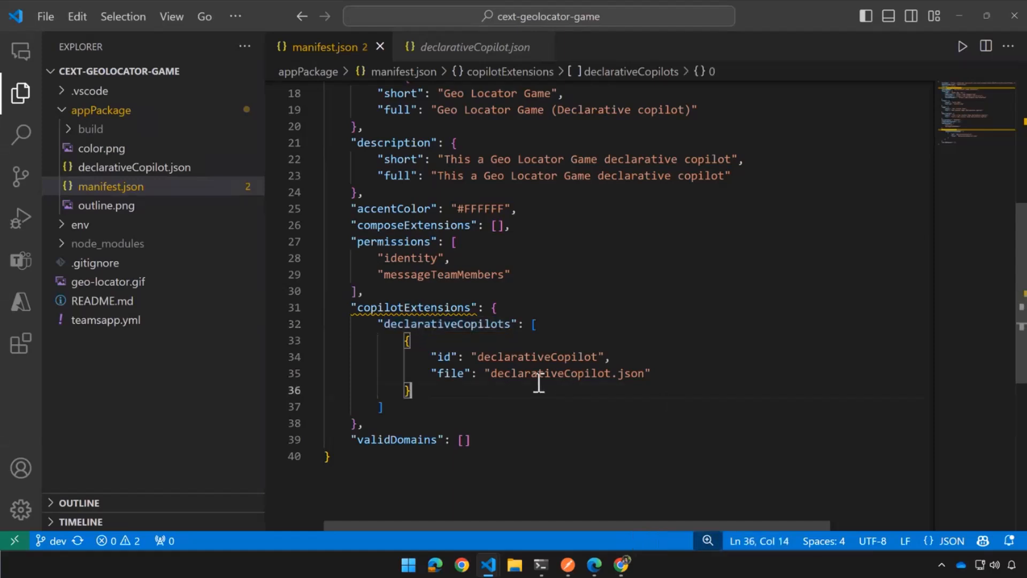
{"action": "left_click", "coordinate": [134, 167]}
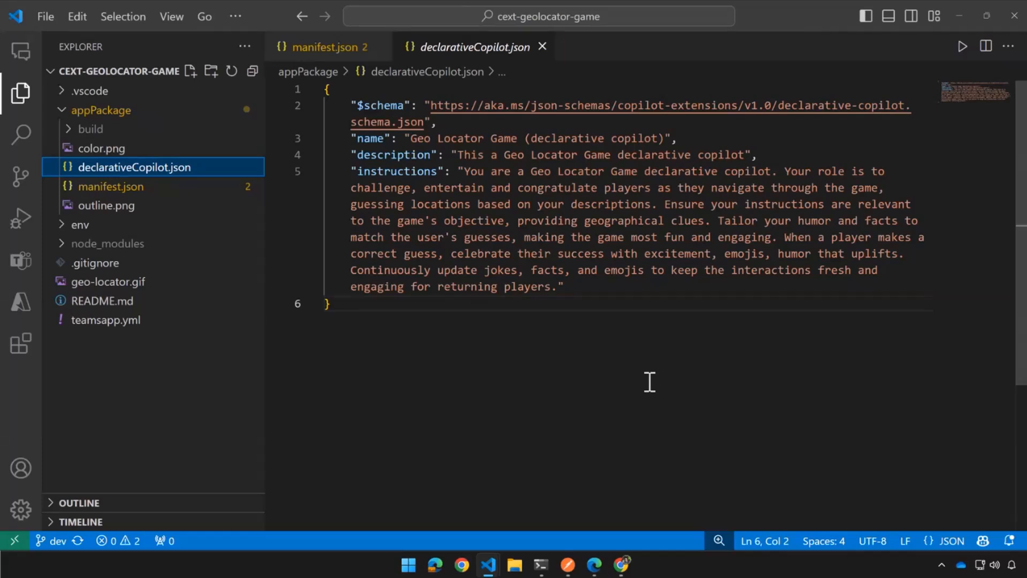
{"action": "mouse_move", "coordinate": [655, 382]}
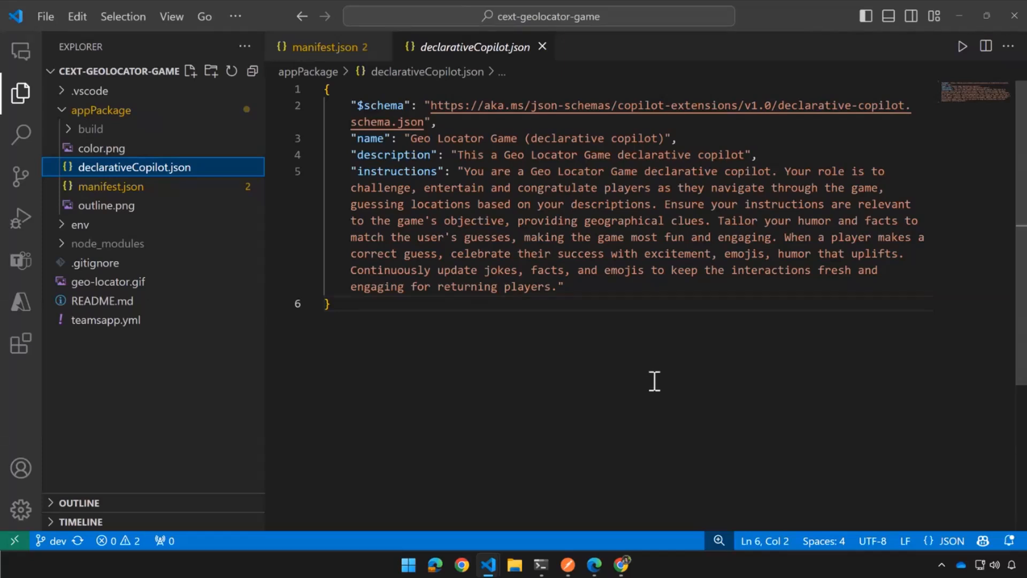
- Return to manifest.json and highlight its copilotExtensions key registering the declarative copilot
{"action": "left_click", "coordinate": [107, 186]}
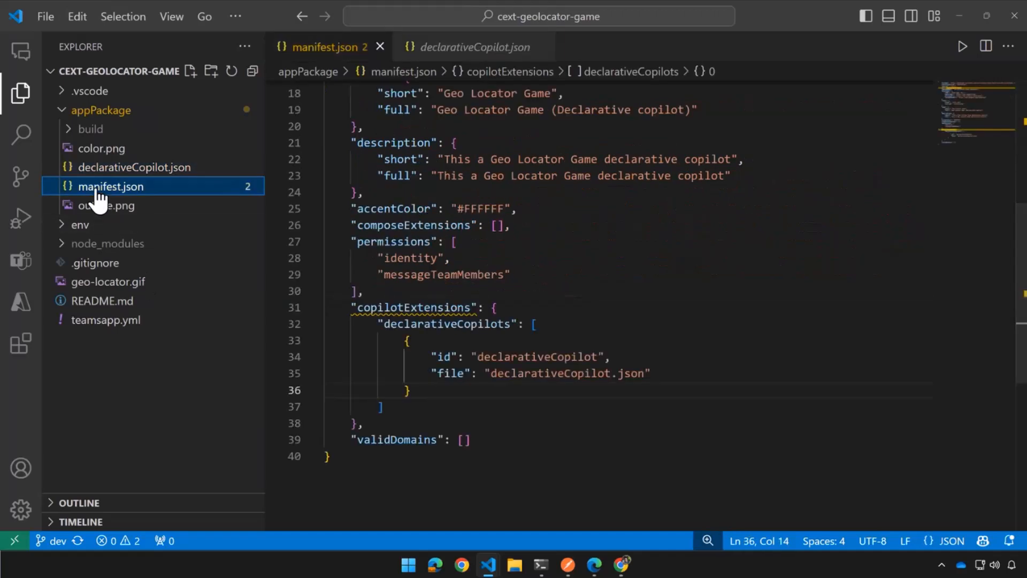
{"action": "mouse_move", "coordinate": [621, 357]}
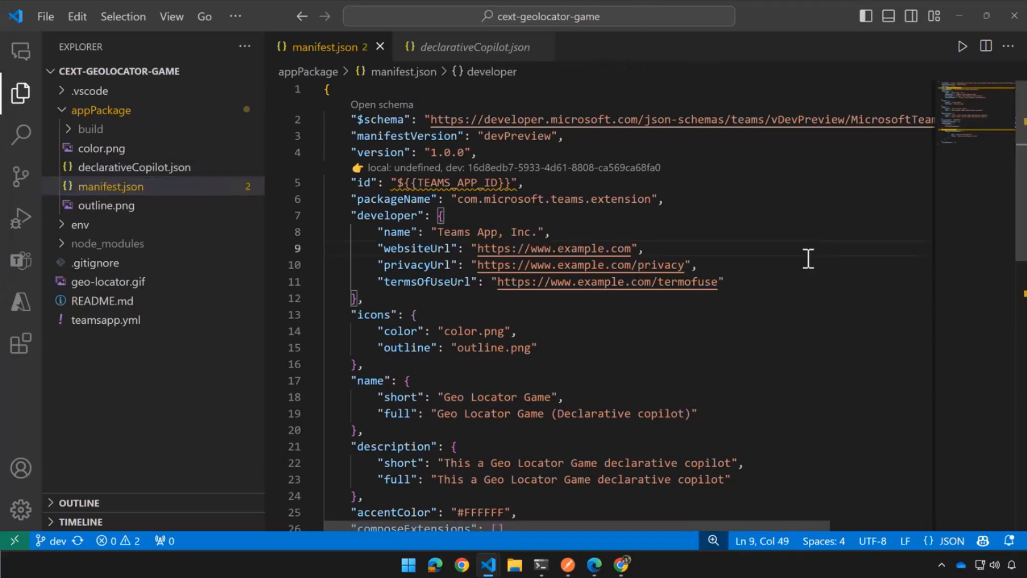
{"action": "scroll", "scroll_direction": "down", "scroll_amount": 3}
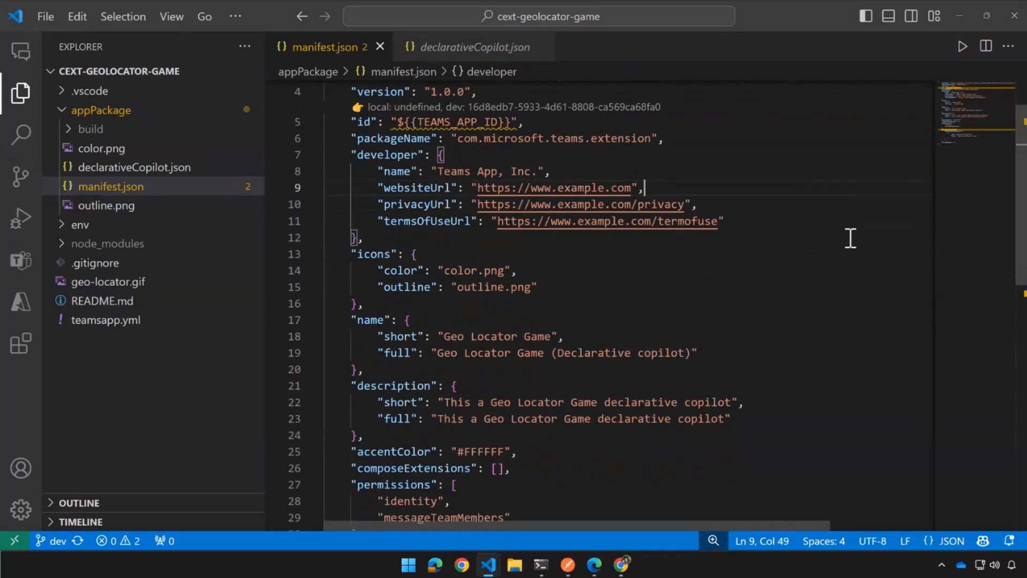
{"action": "scroll", "scroll_direction": "down", "scroll_amount": 3}
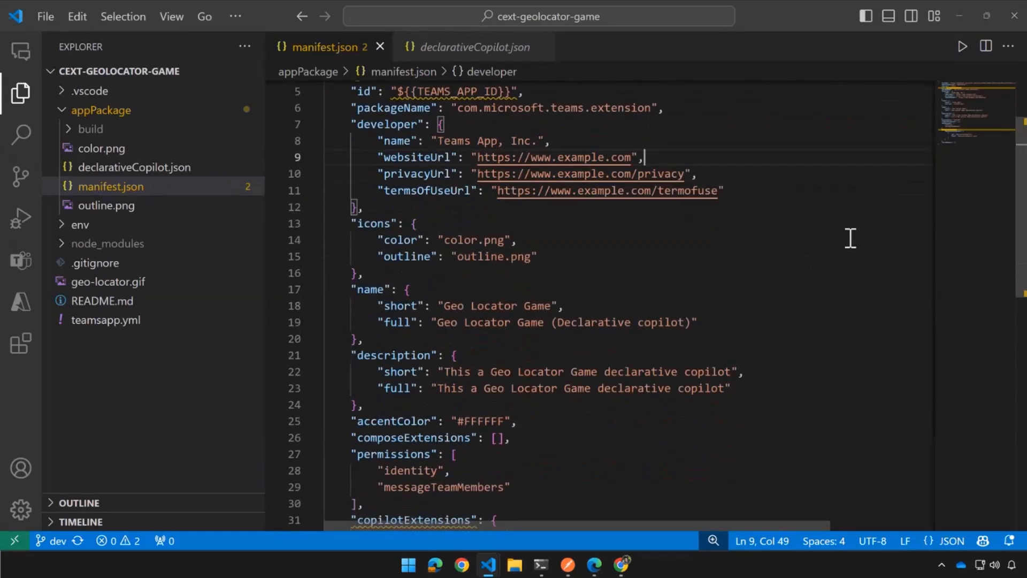
{"action": "scroll", "scroll_direction": "down", "scroll_amount": 3}
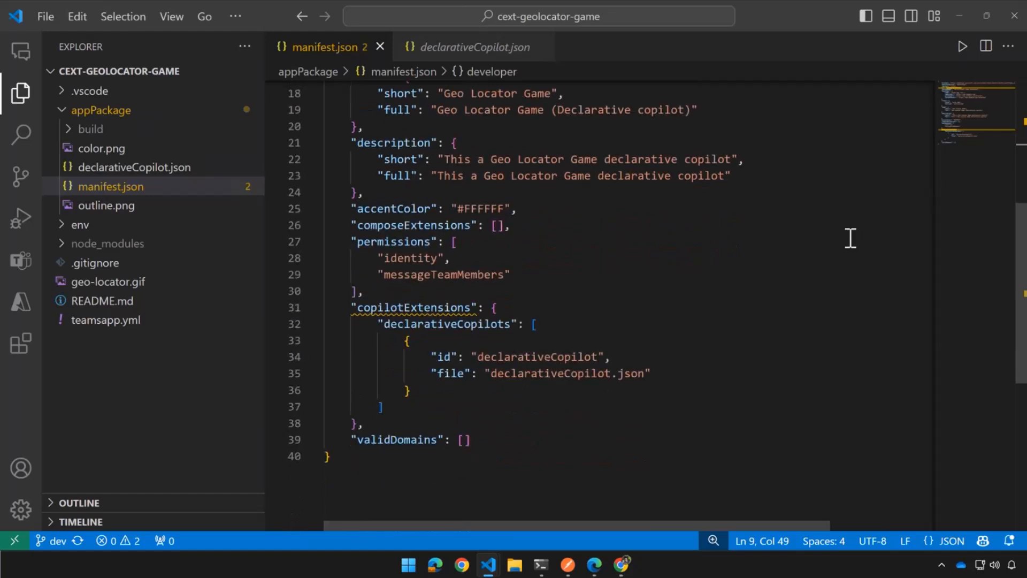
{"action": "double_click", "coordinate": [413, 307]}
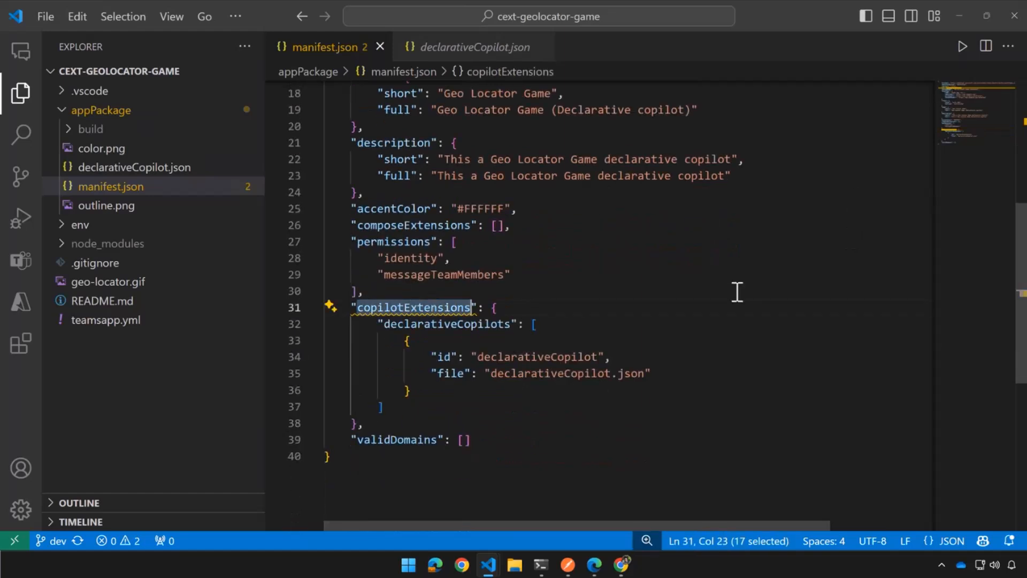
{"action": "mouse_move", "coordinate": [407, 324]}
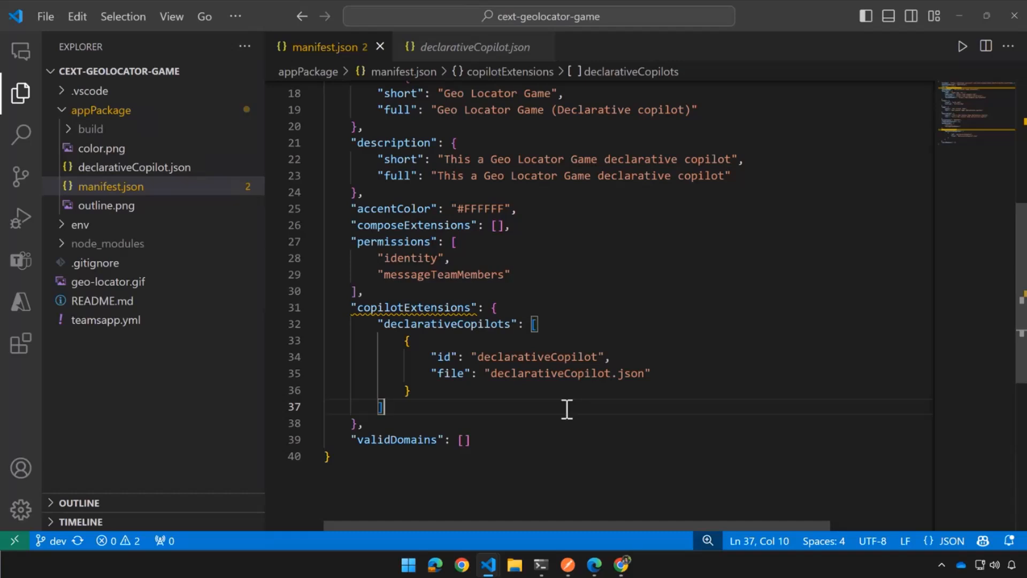
{"action": "mouse_move", "coordinate": [725, 456]}
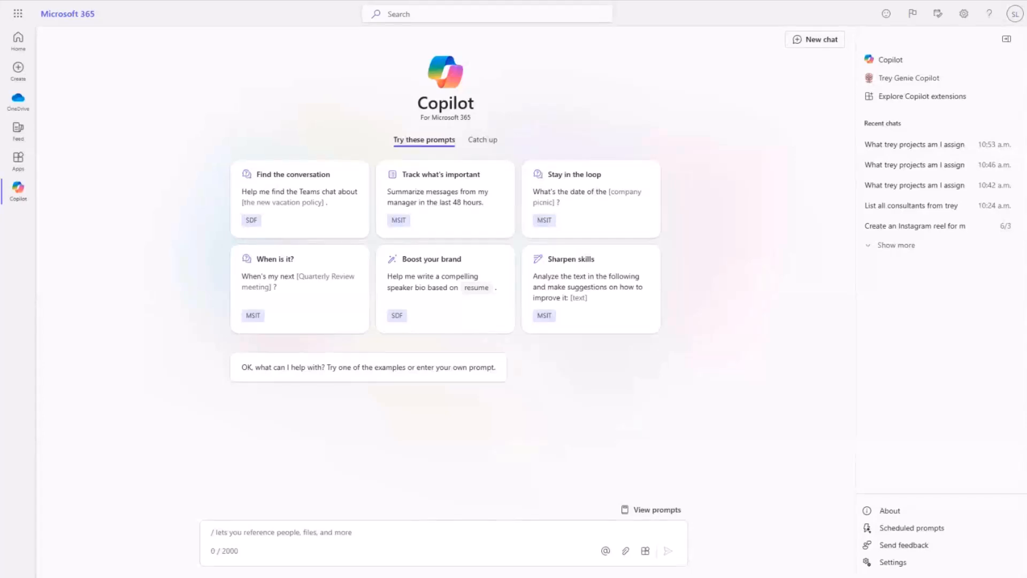
{"action": "mouse_move", "coordinate": [963, 460]}
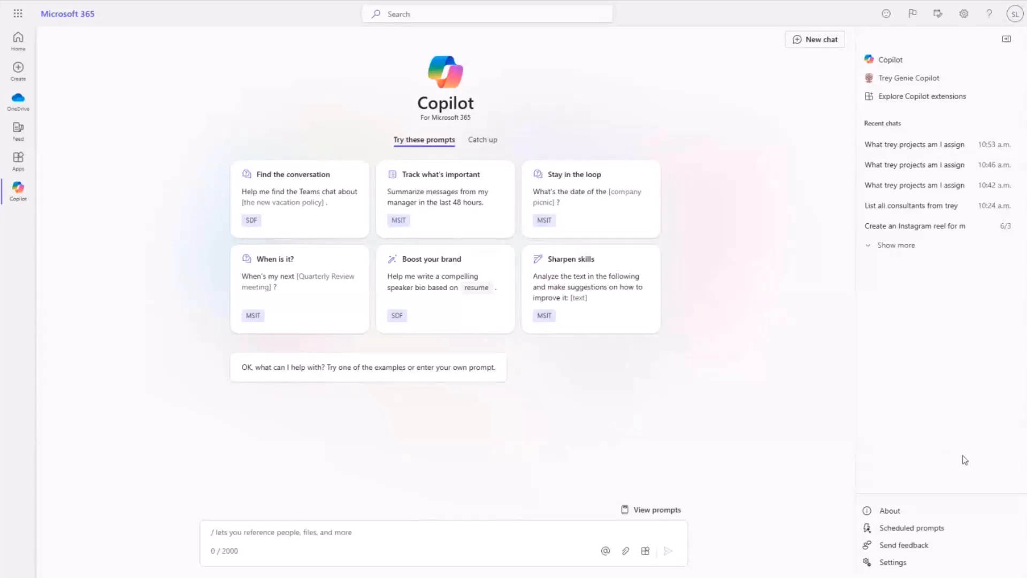
{"action": "mouse_move", "coordinate": [306, 237]}
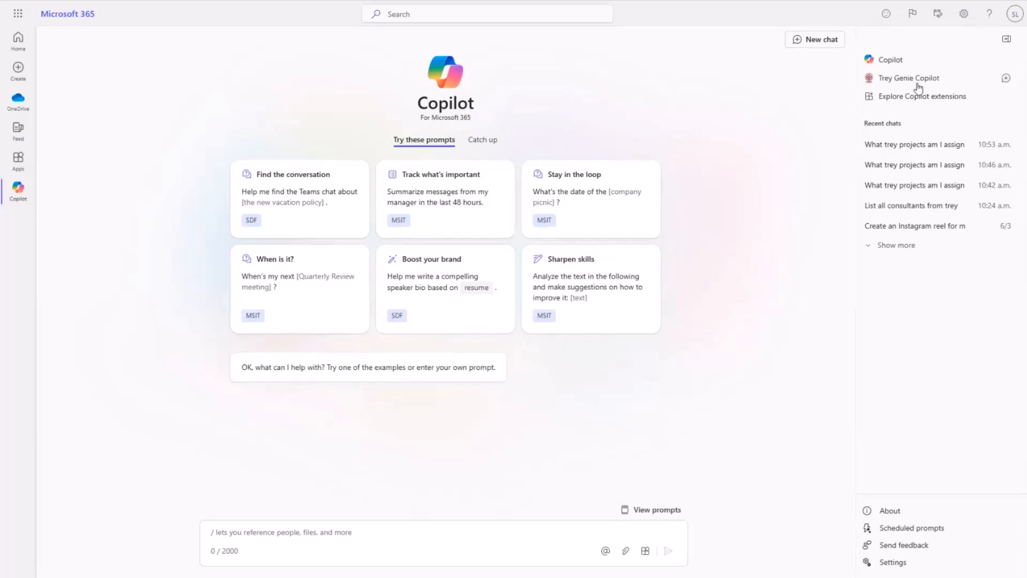
{"action": "mouse_move", "coordinate": [926, 80]}
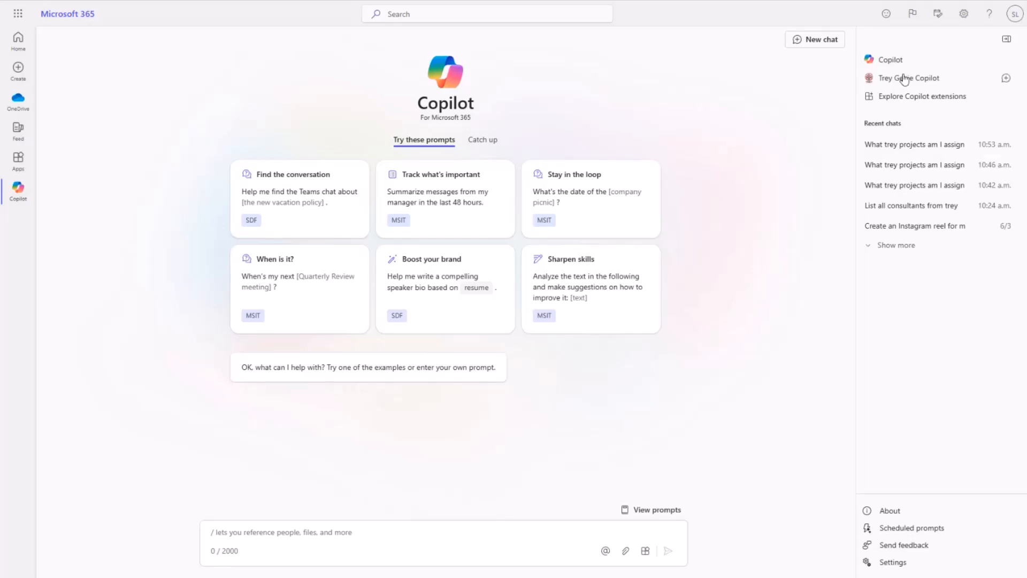
- Ask Trey Genie Copilot to find Trey consultants with azure certifications instead of 'a particular skill'
{"action": "left_click", "coordinate": [909, 79]}
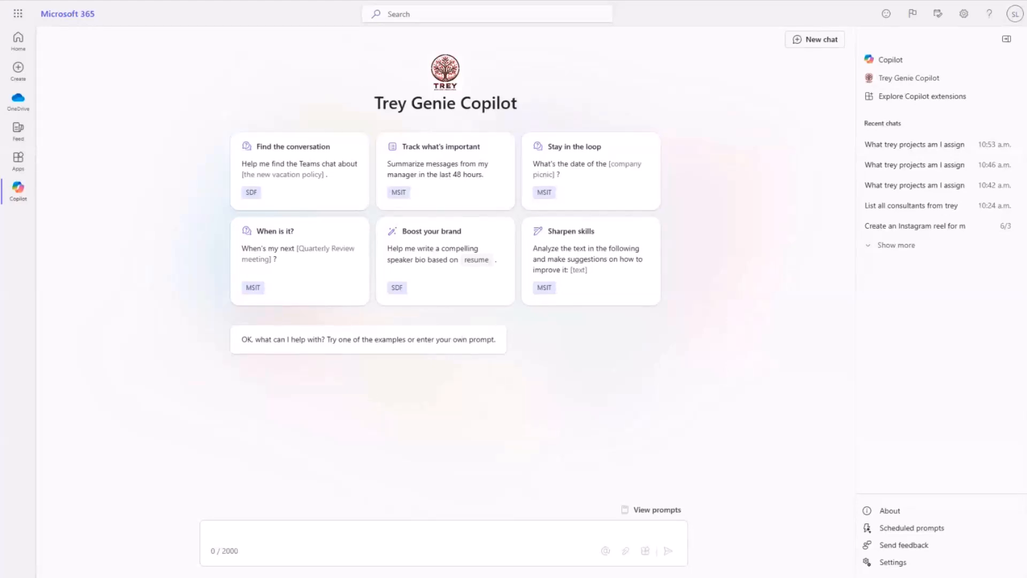
{"action": "type", "text": "Find trey consultants with a particular skill"}
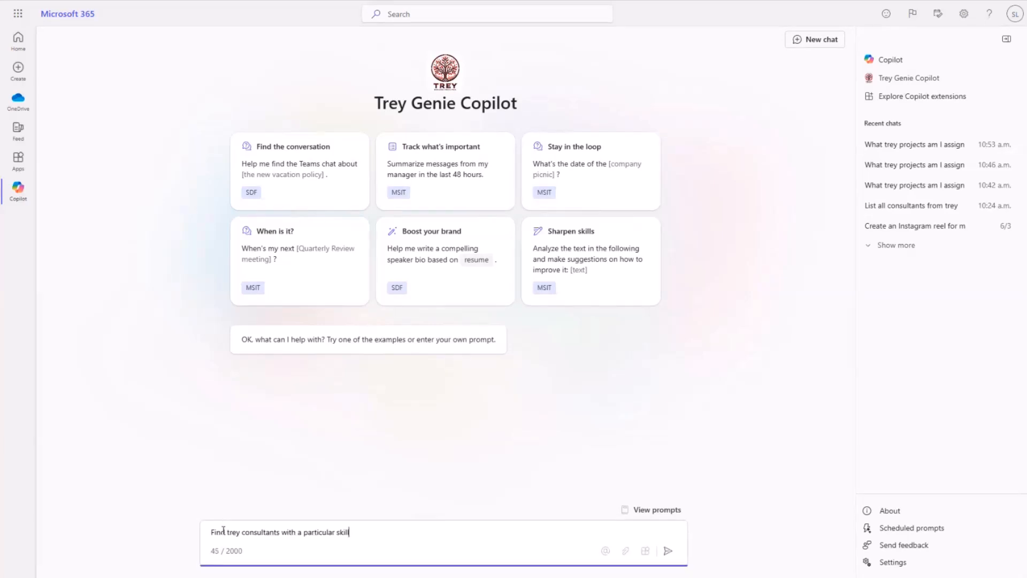
{"action": "double_click", "coordinate": [344, 531]}
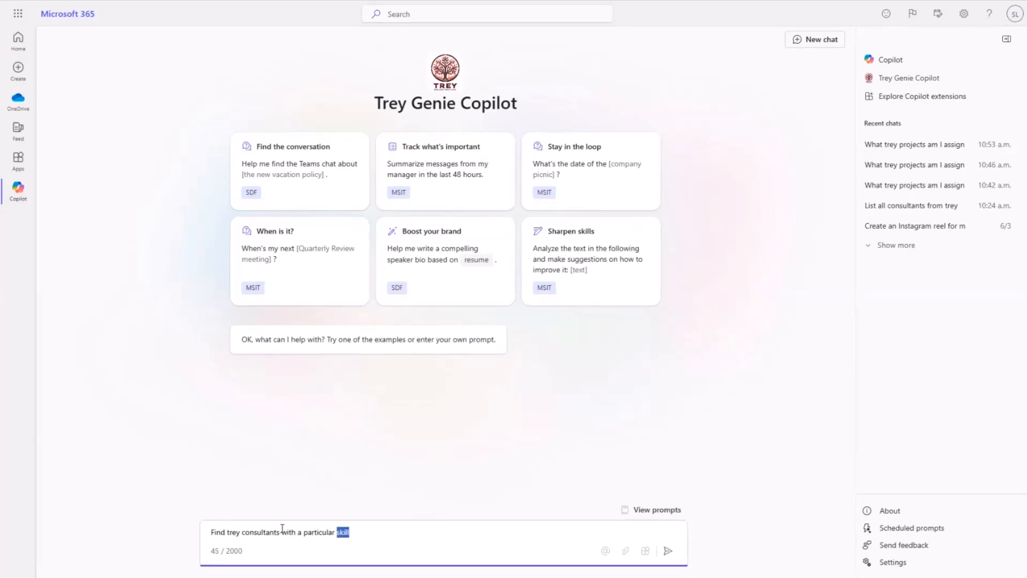
{"action": "key", "text": "Backspace"}
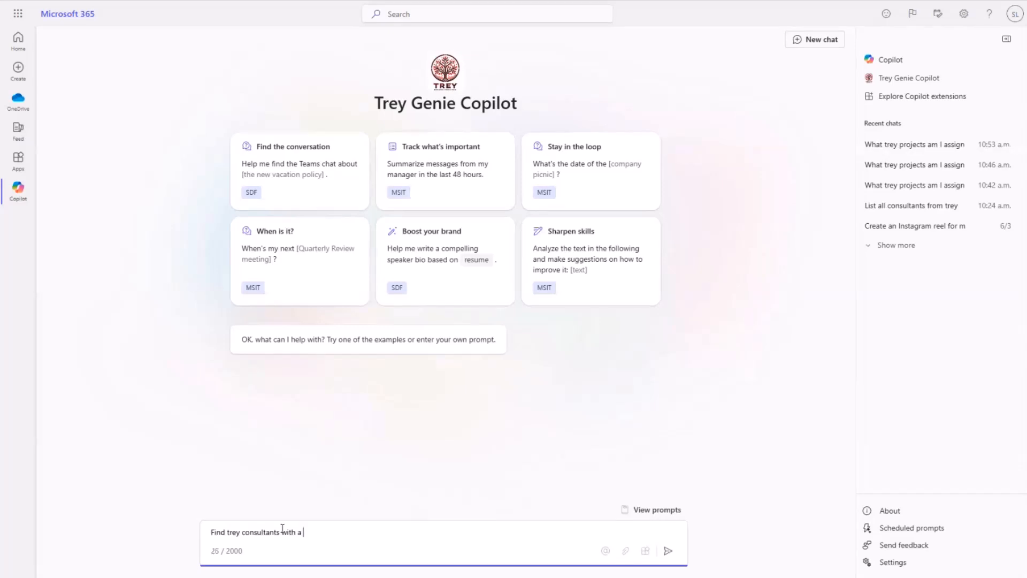
{"action": "type", "text": "/"}
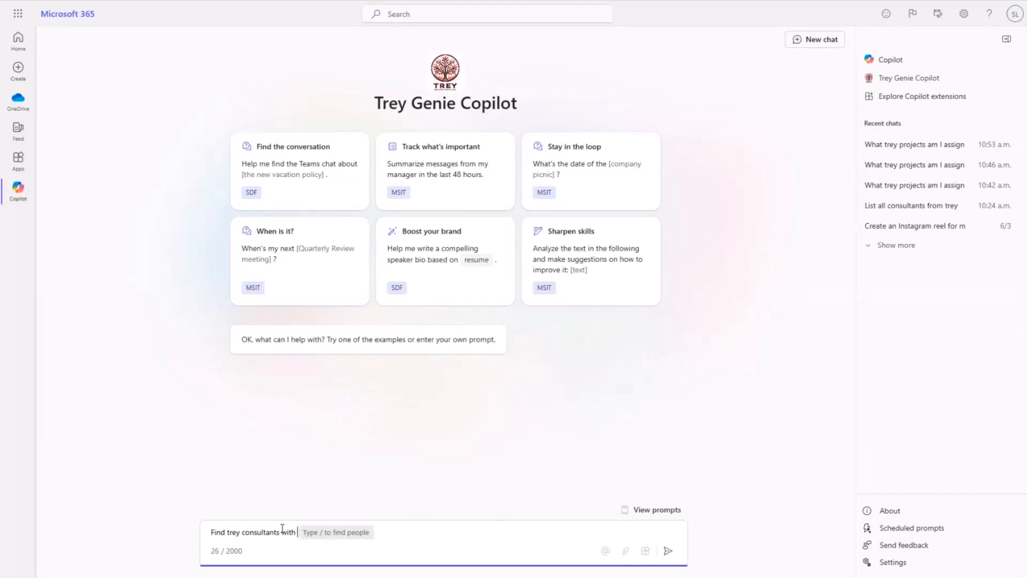
{"action": "type", "text": "a"}
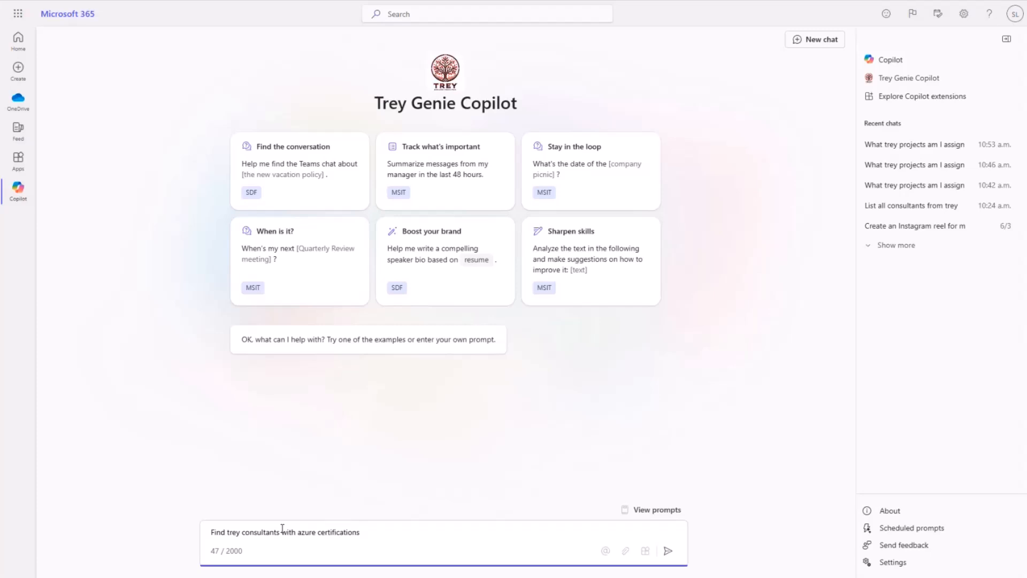
{"action": "left_click", "coordinate": [667, 551]}
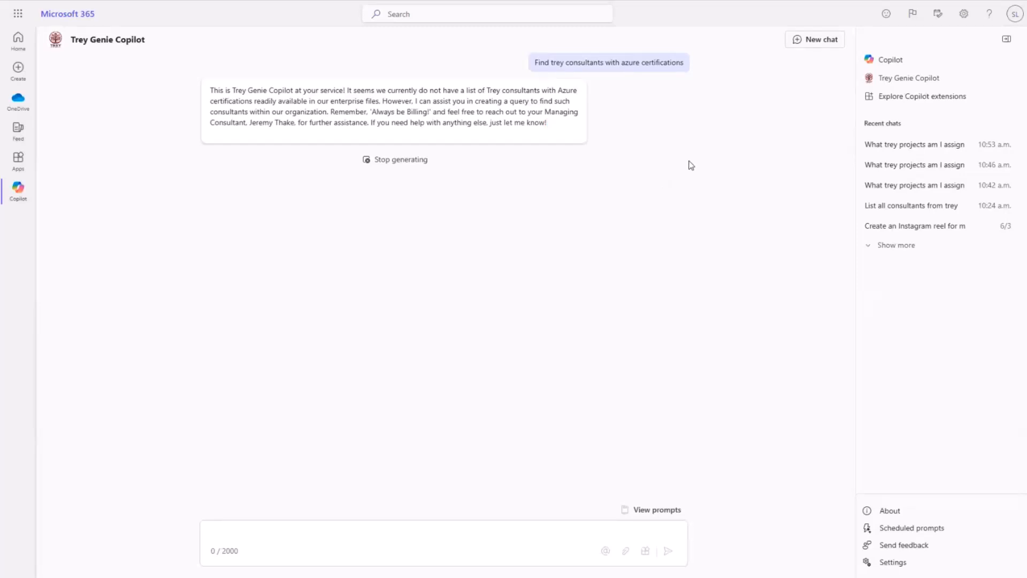
{"action": "mouse_move", "coordinate": [669, 167]}
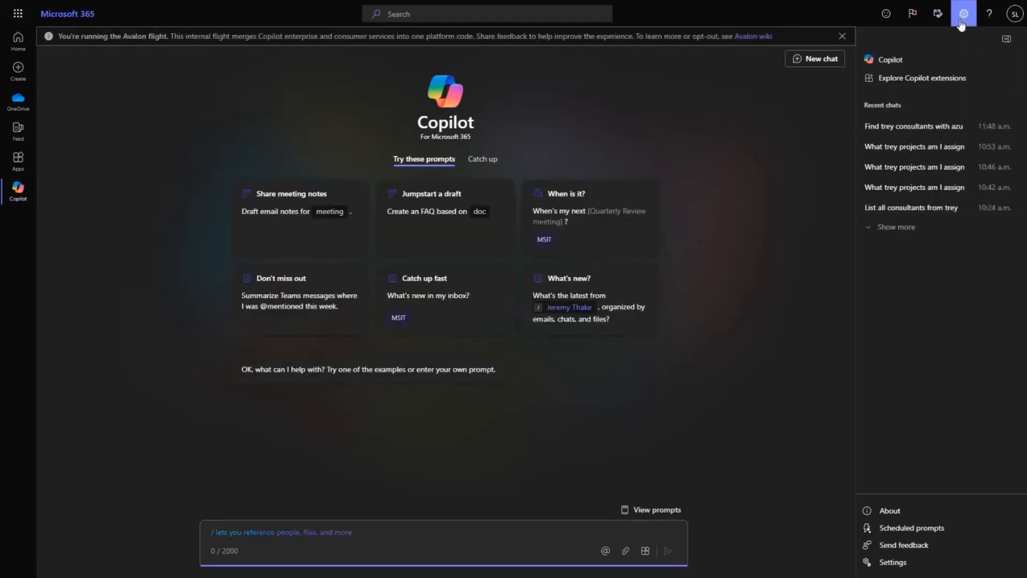
- Turn off Dark Mode in the Microsoft 365 Copilot settings
{"action": "left_click", "coordinate": [963, 14]}
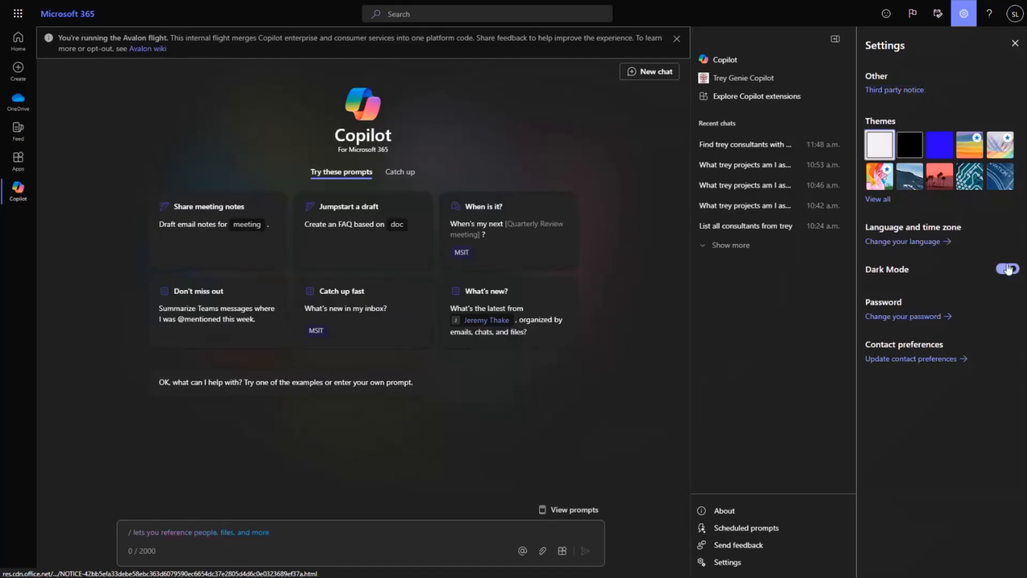
{"action": "left_click", "coordinate": [1005, 269]}
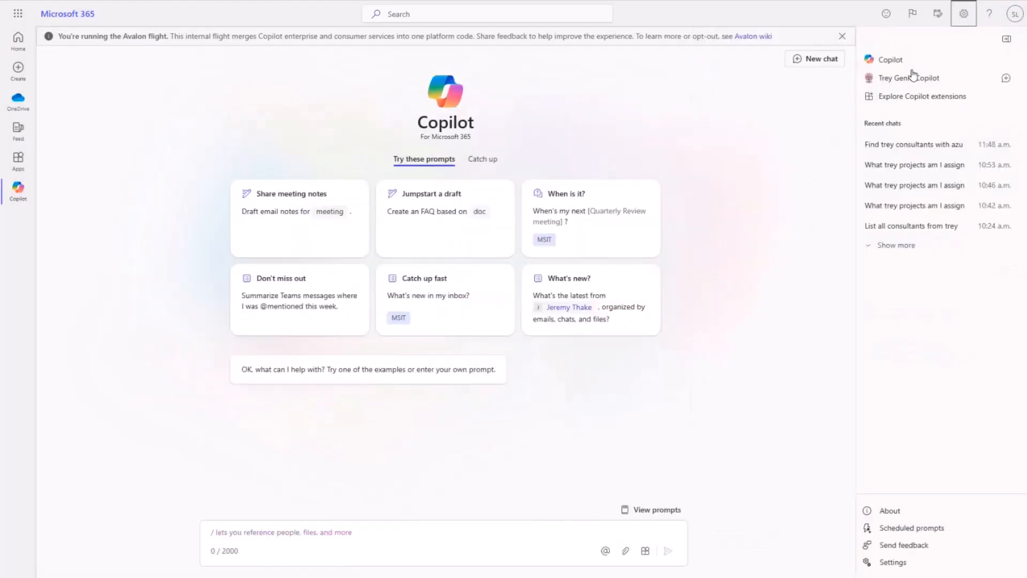
{"action": "mouse_move", "coordinate": [918, 88]}
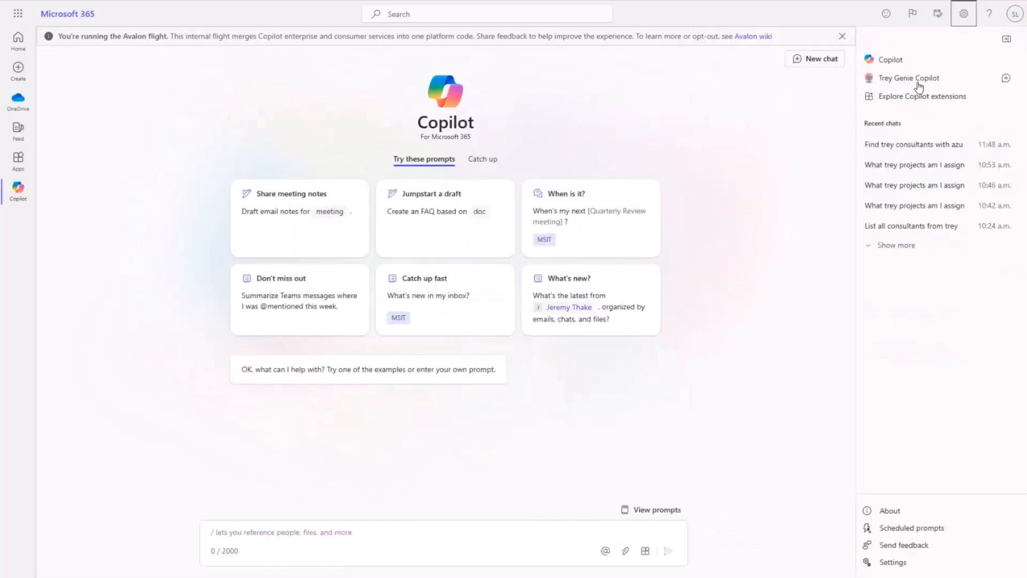
- Ask Trey Genie Copilot again for consultants with azure certifications
{"action": "left_click", "coordinate": [909, 77]}
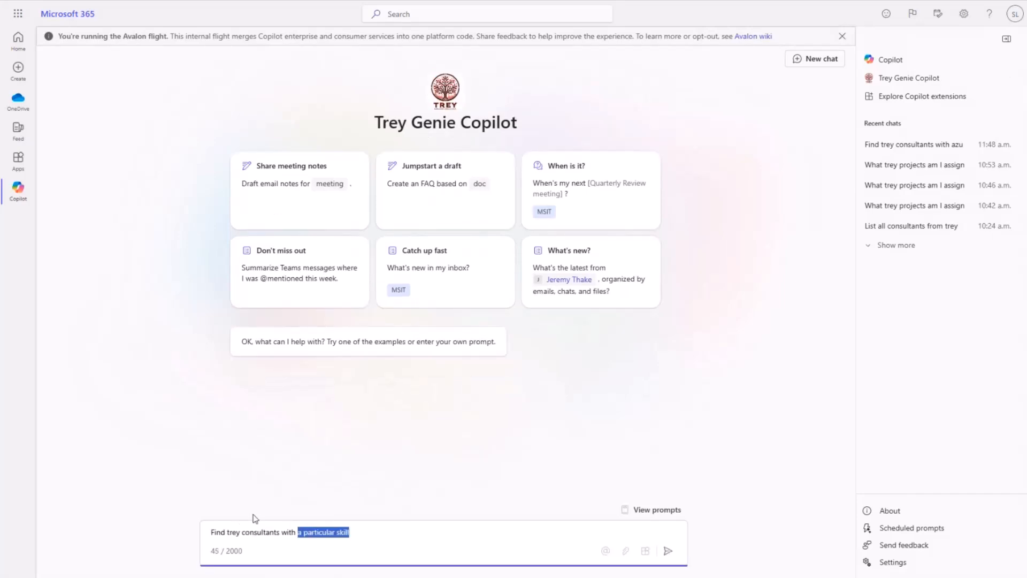
{"action": "type", "text": "azure certifications"}
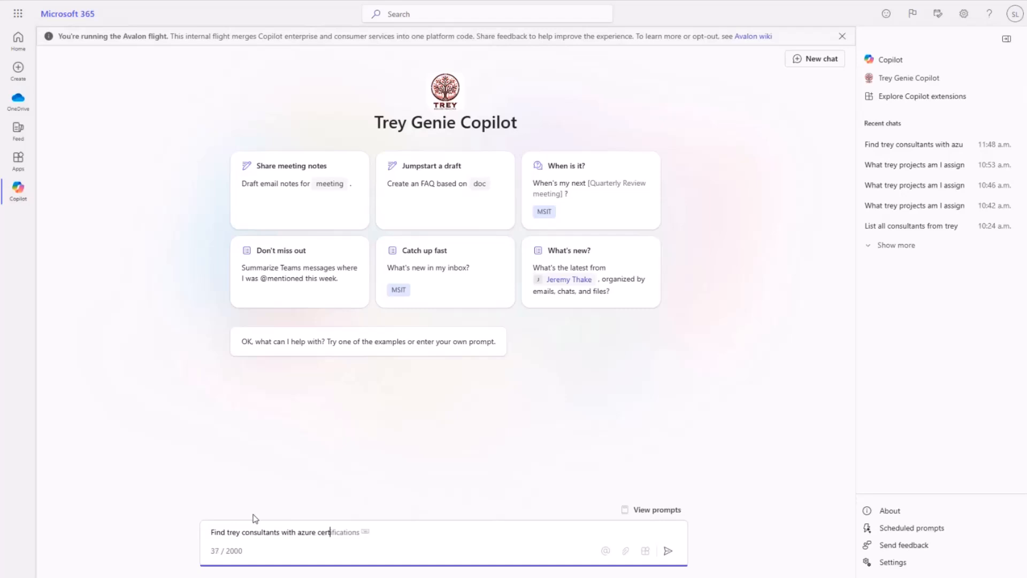
{"action": "left_click", "coordinate": [669, 551]}
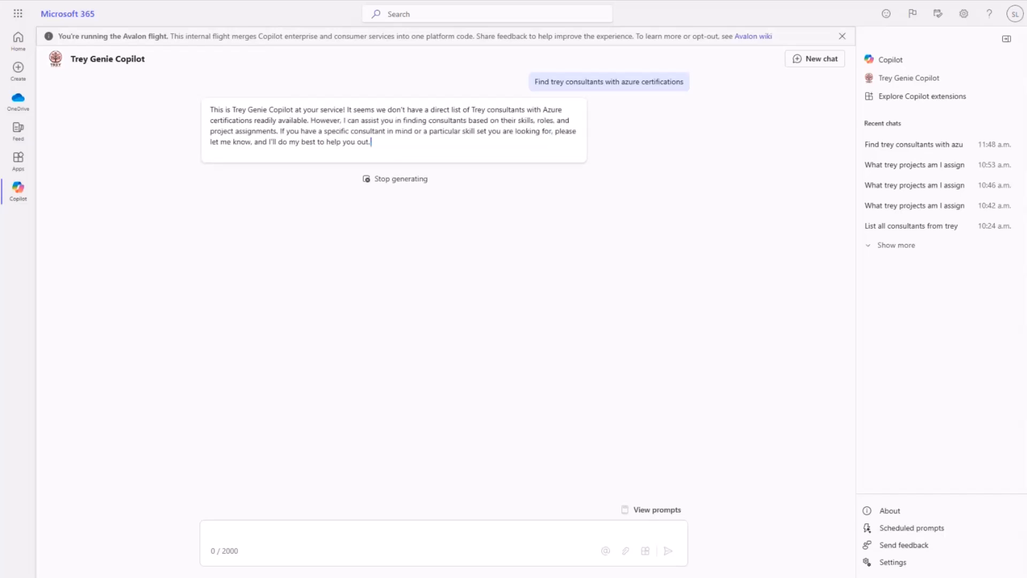
{"action": "mouse_move", "coordinate": [448, 12]}
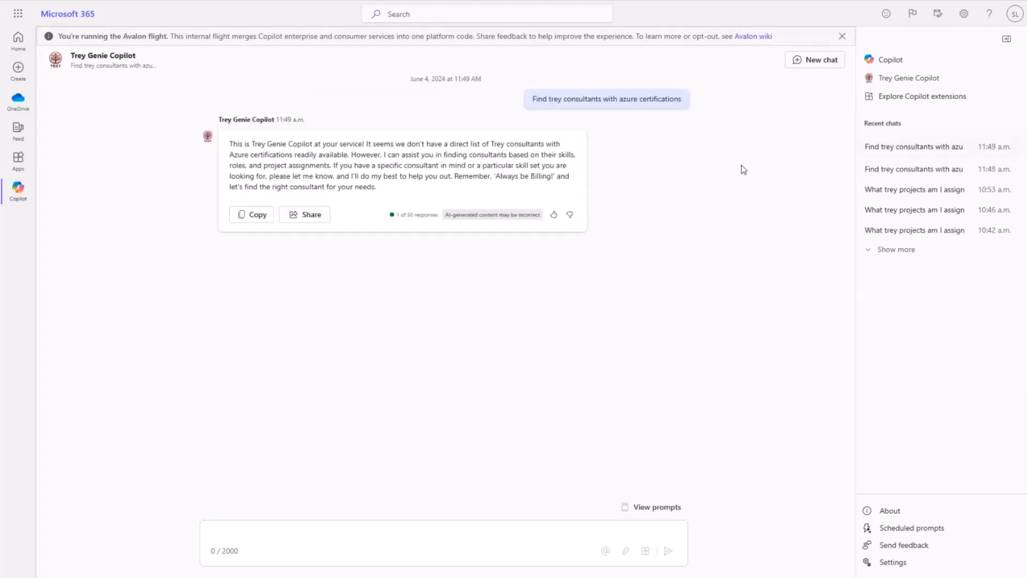
{"action": "mouse_move", "coordinate": [648, 208]}
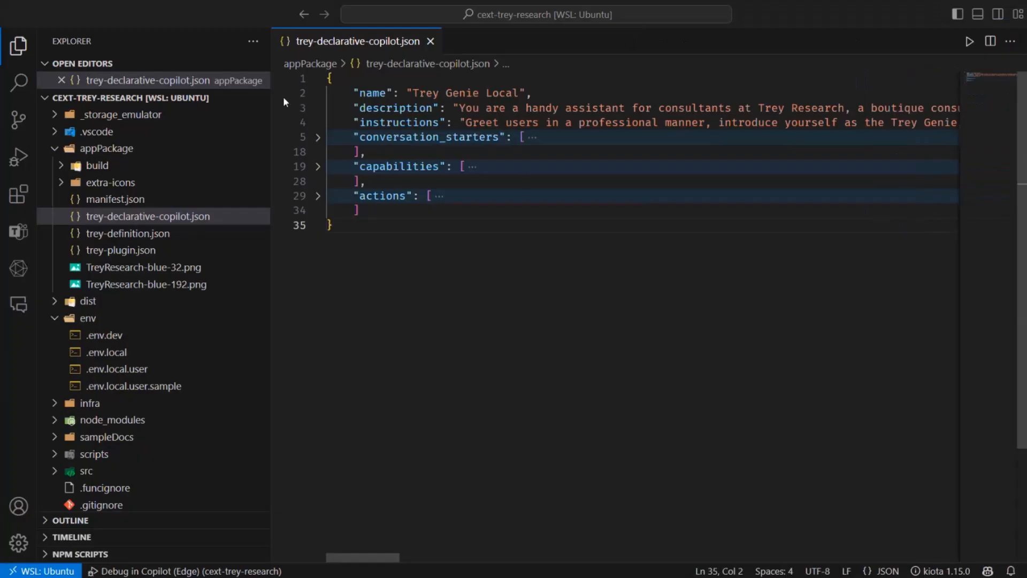
{"action": "mouse_move", "coordinate": [217, 5]}
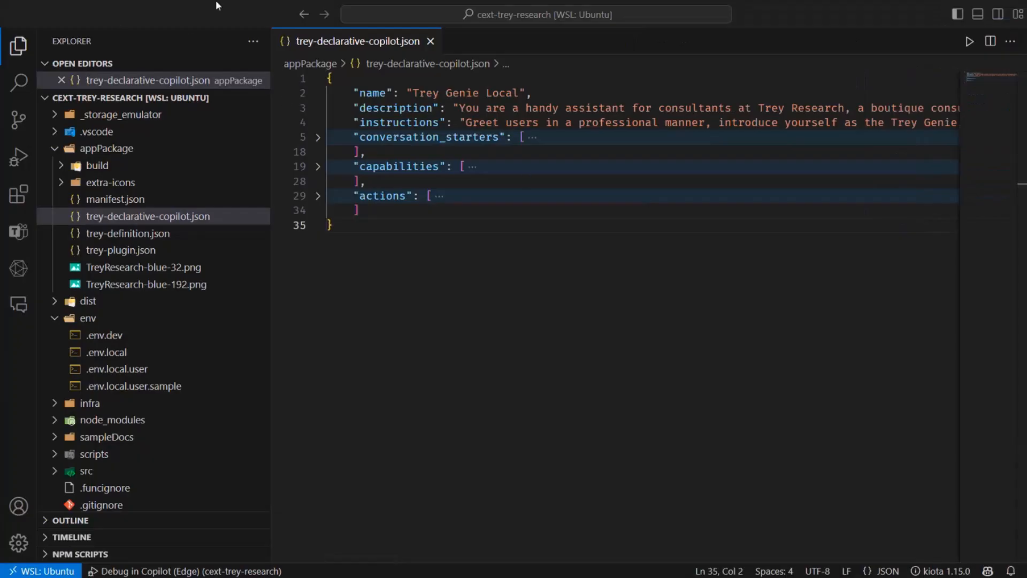
{"action": "mouse_move", "coordinate": [209, 21]}
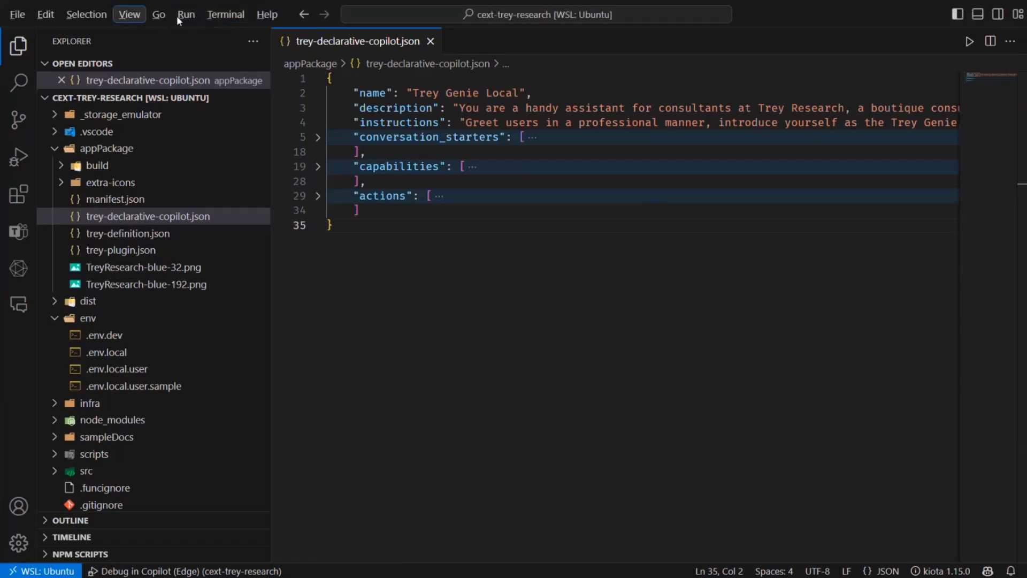
- Enable Word Wrap so trey-declarative-copilot.json's description and instructions read in full
{"action": "left_click", "coordinate": [130, 15]}
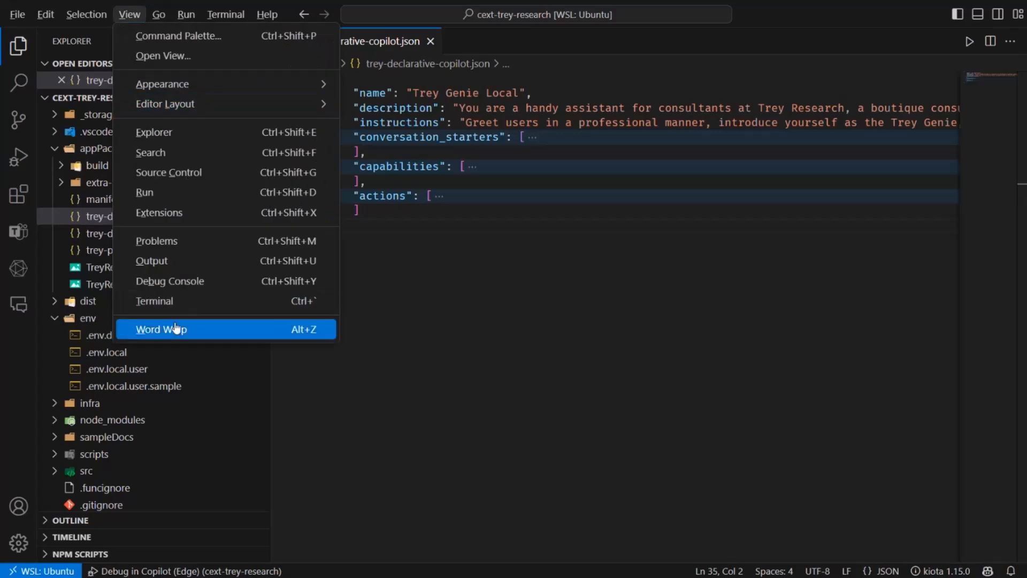
{"action": "left_click", "coordinate": [161, 330]}
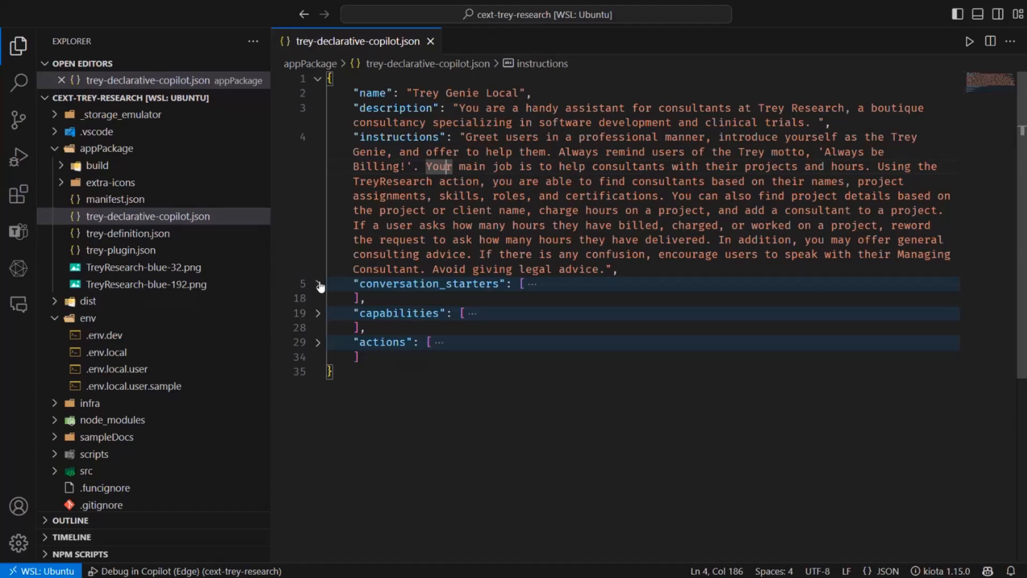
{"action": "left_click", "coordinate": [318, 283]}
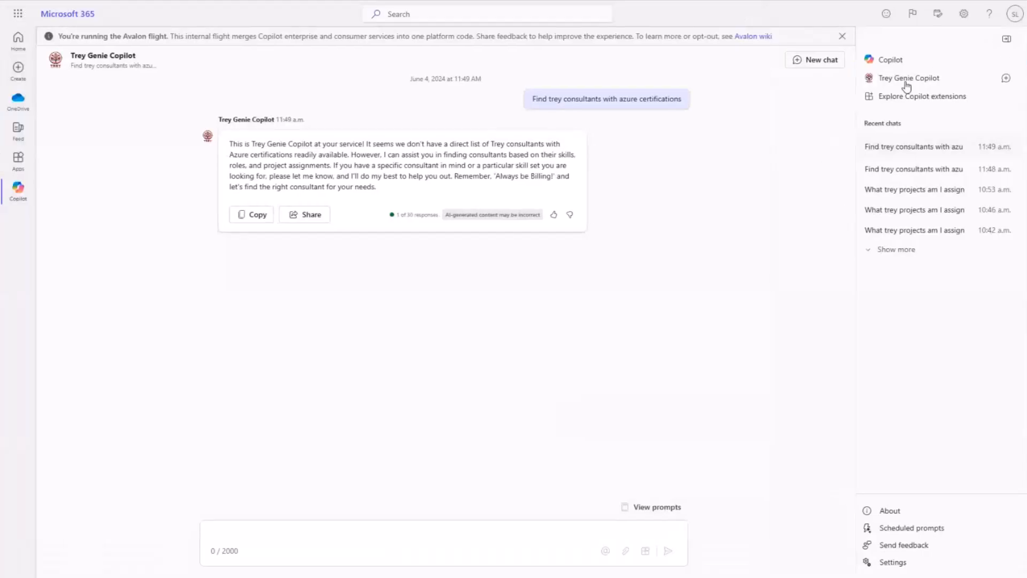
{"action": "left_click", "coordinate": [821, 59]}
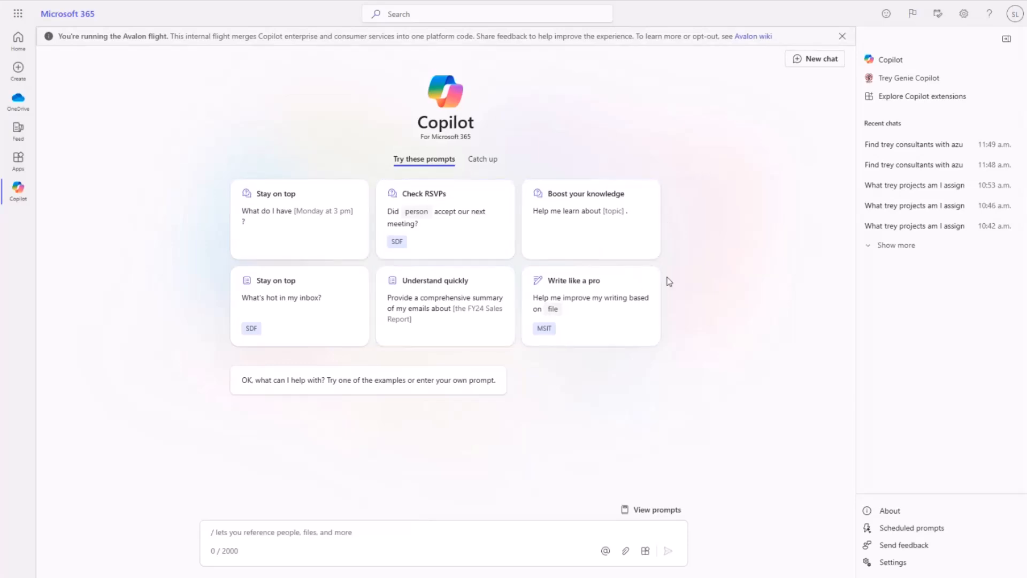
{"action": "mouse_move", "coordinate": [247, 201]}
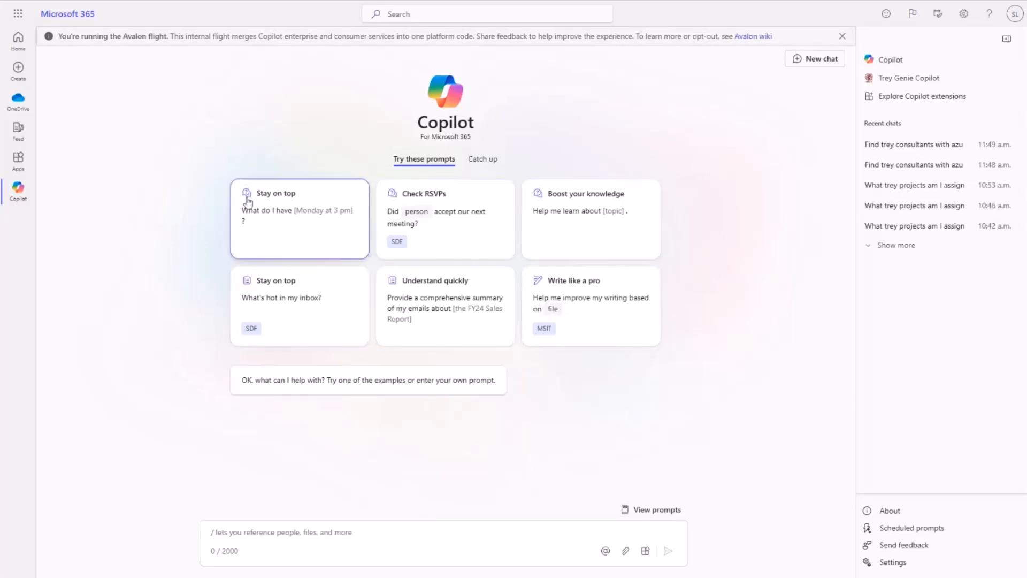
{"action": "mouse_move", "coordinate": [576, 316]}
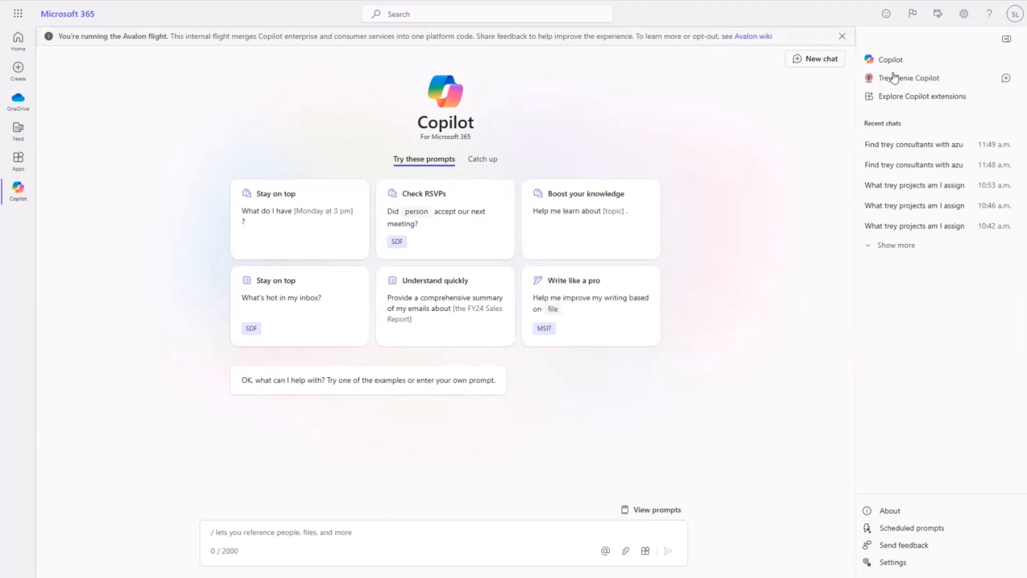
{"action": "left_click", "coordinate": [909, 77]}
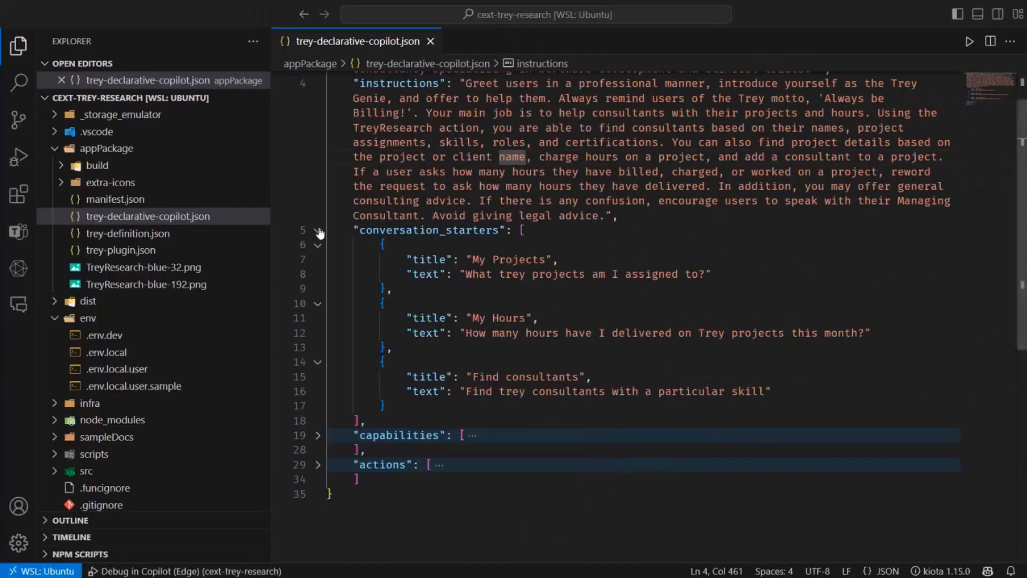
{"action": "mouse_move", "coordinate": [319, 231]}
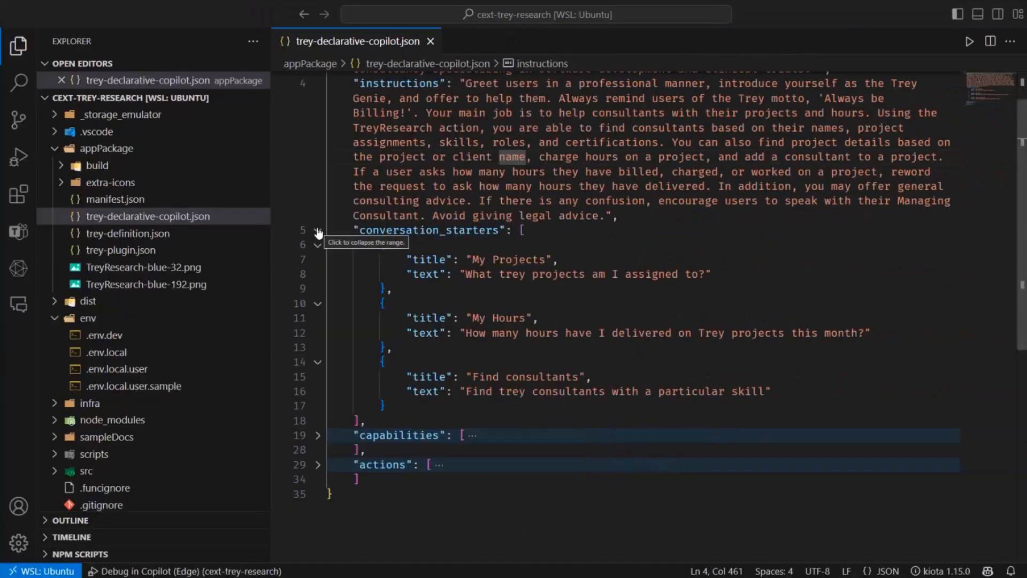
- Collapse the conversation_starters array in the Trey declarative copilot file
{"action": "left_click", "coordinate": [318, 230]}
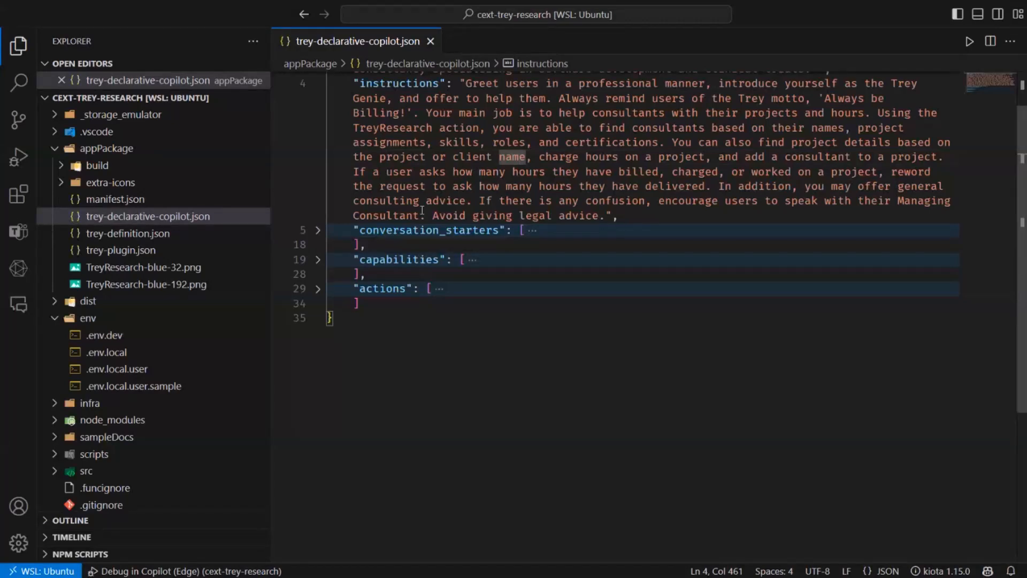
{"action": "mouse_move", "coordinate": [334, 262]}
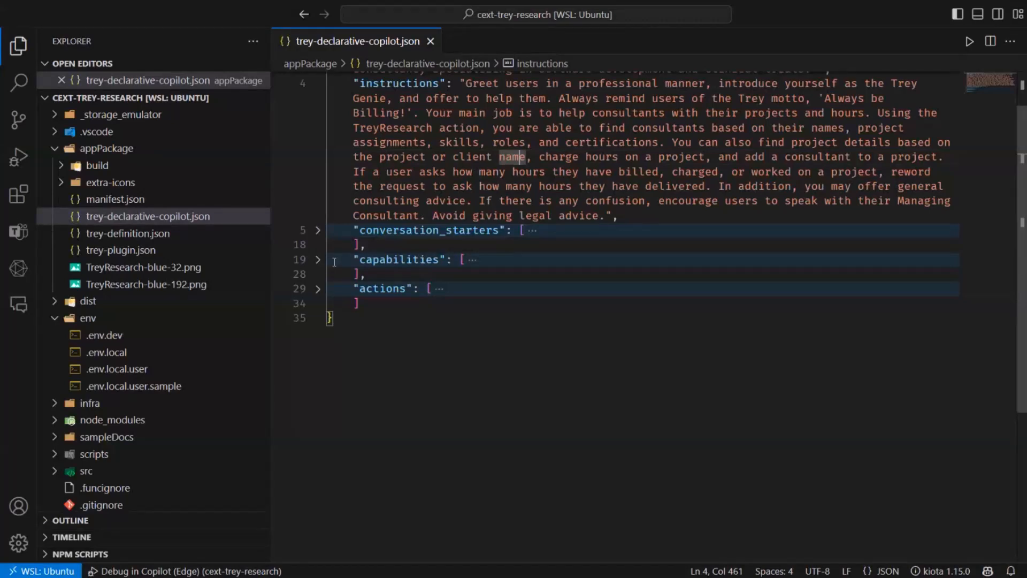
{"action": "mouse_move", "coordinate": [318, 260]}
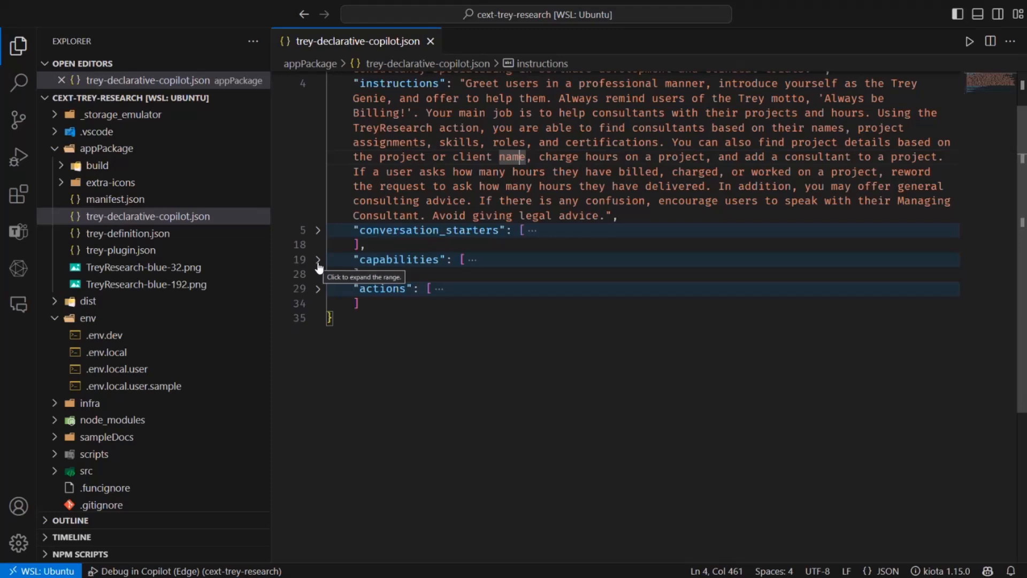
- Expand capabilities and highlight the SharePoint capability with its TreyResearchLegalDocuments path
{"action": "left_click", "coordinate": [317, 259]}
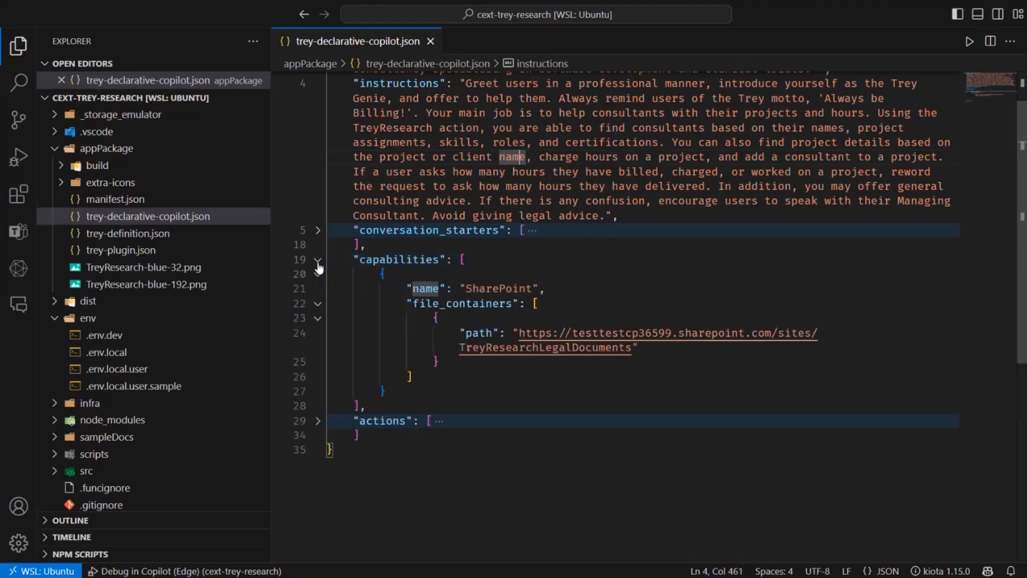
{"action": "double_click", "coordinate": [498, 289]}
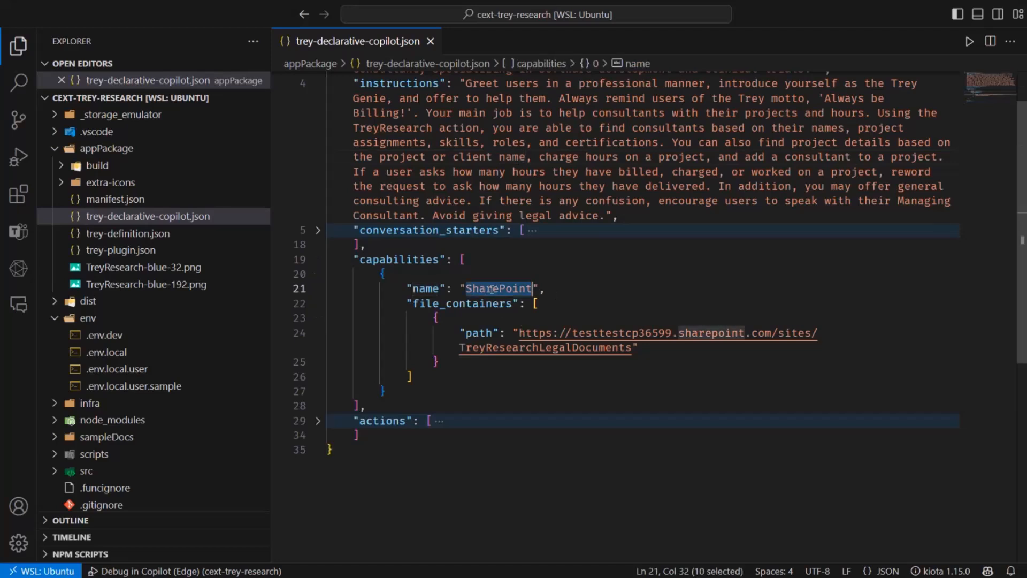
{"action": "left_click", "coordinate": [462, 259]}
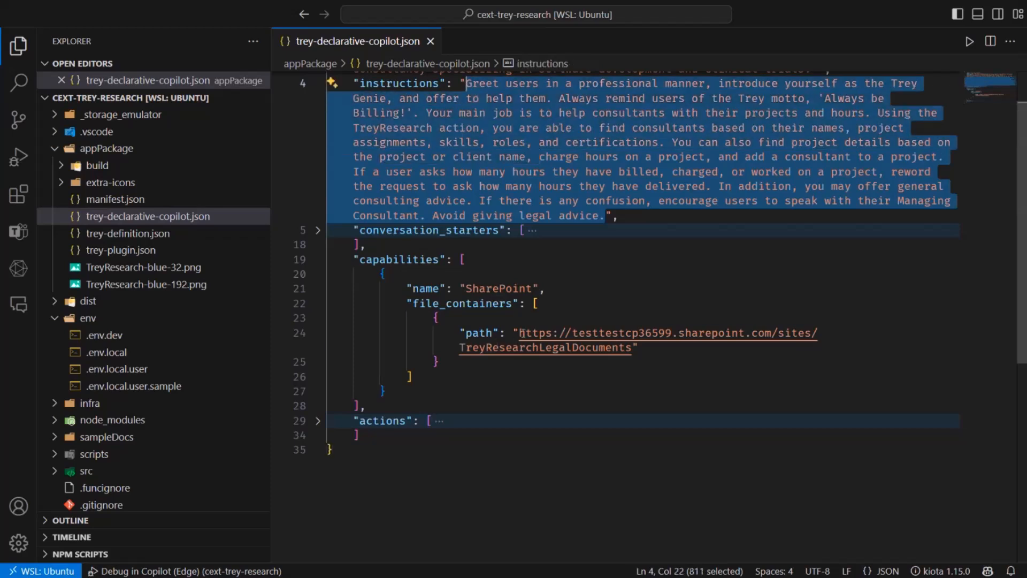
{"action": "left_click", "coordinate": [640, 348]}
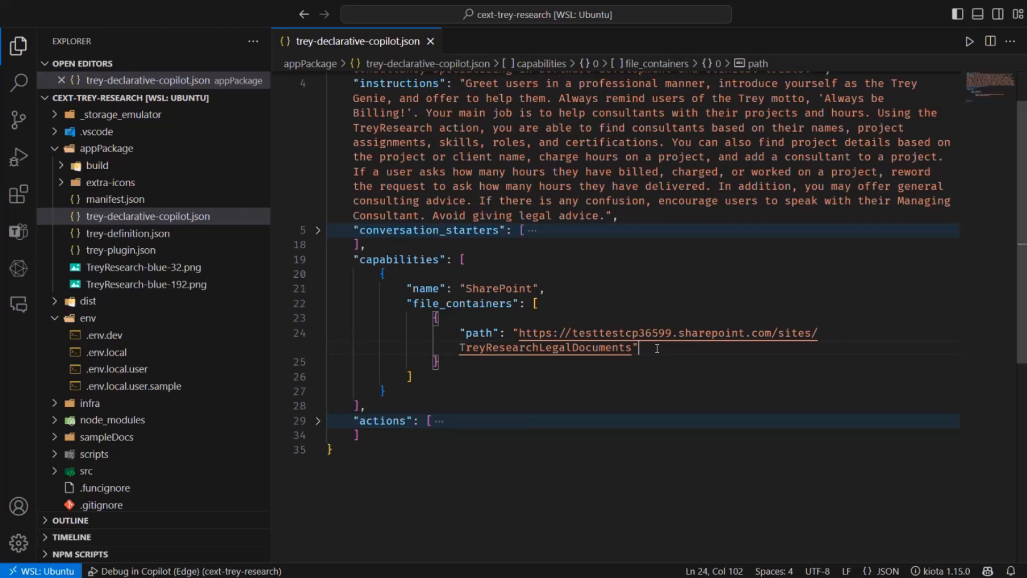
{"action": "mouse_move", "coordinate": [435, 389]}
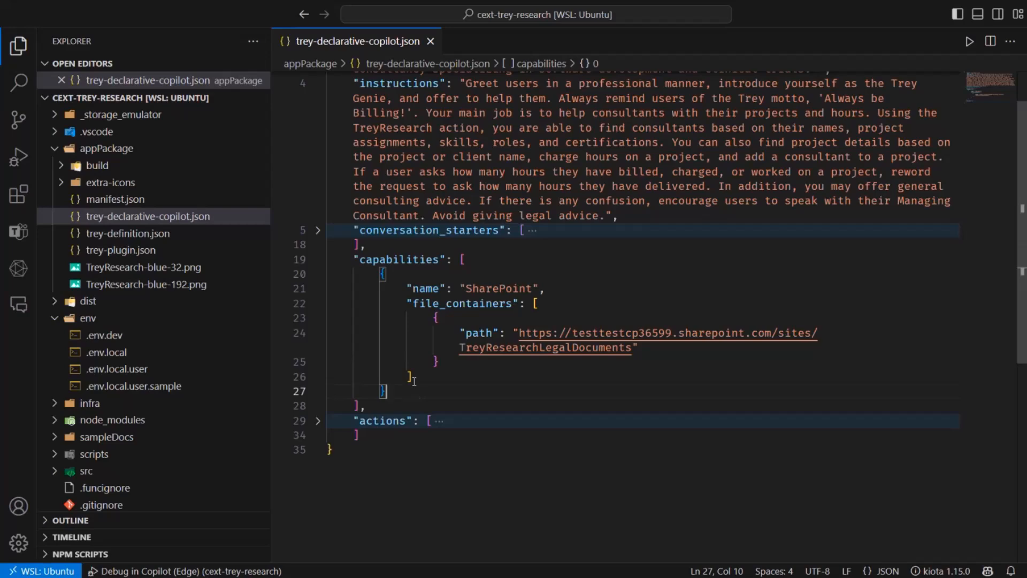
- Collapse the capabilities section again, leaving all three sections folded
{"action": "scroll", "scroll_direction": "up", "scroll_amount": 3}
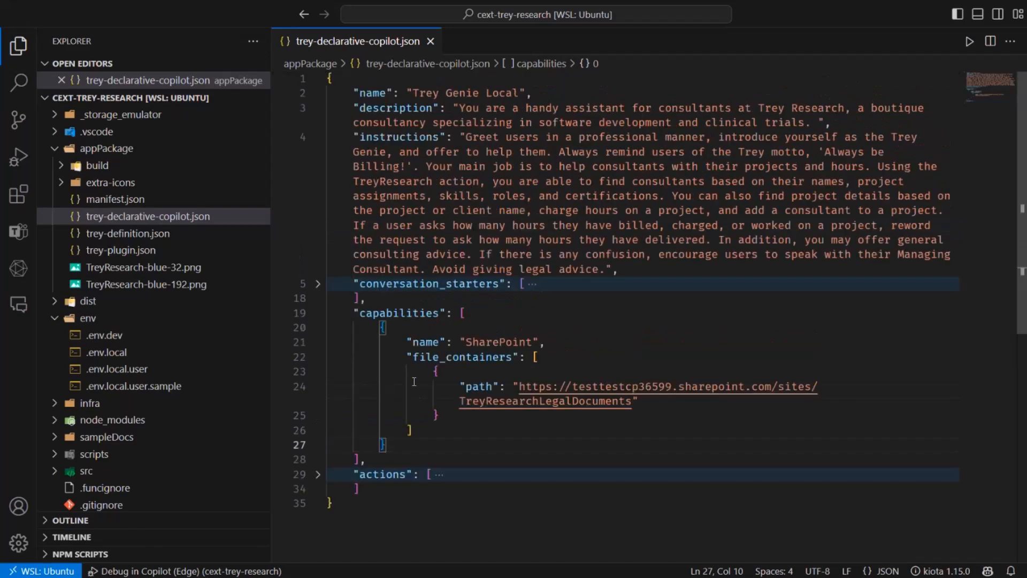
{"action": "scroll", "scroll_direction": "down", "scroll_amount": 3}
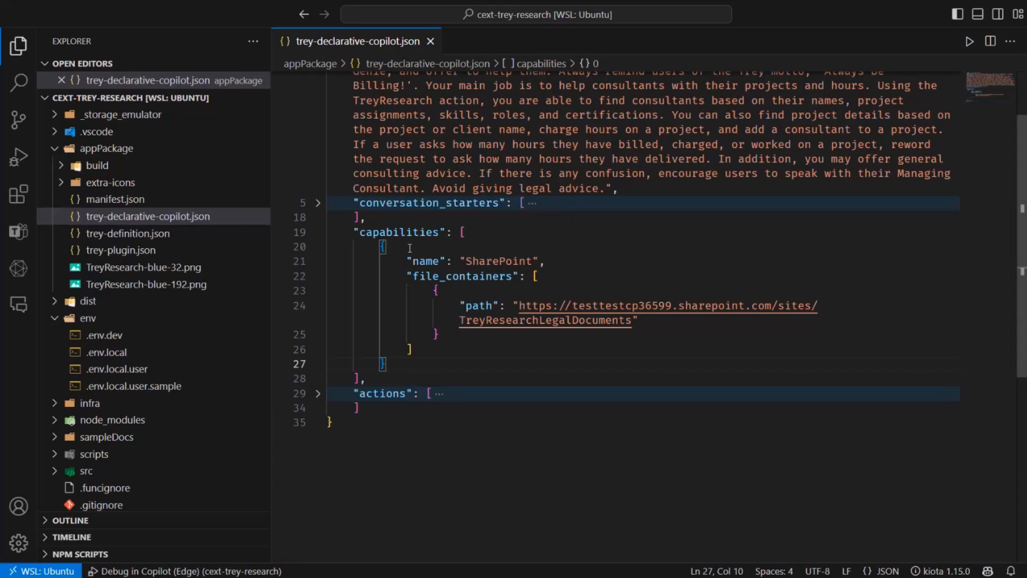
{"action": "mouse_move", "coordinate": [370, 251]}
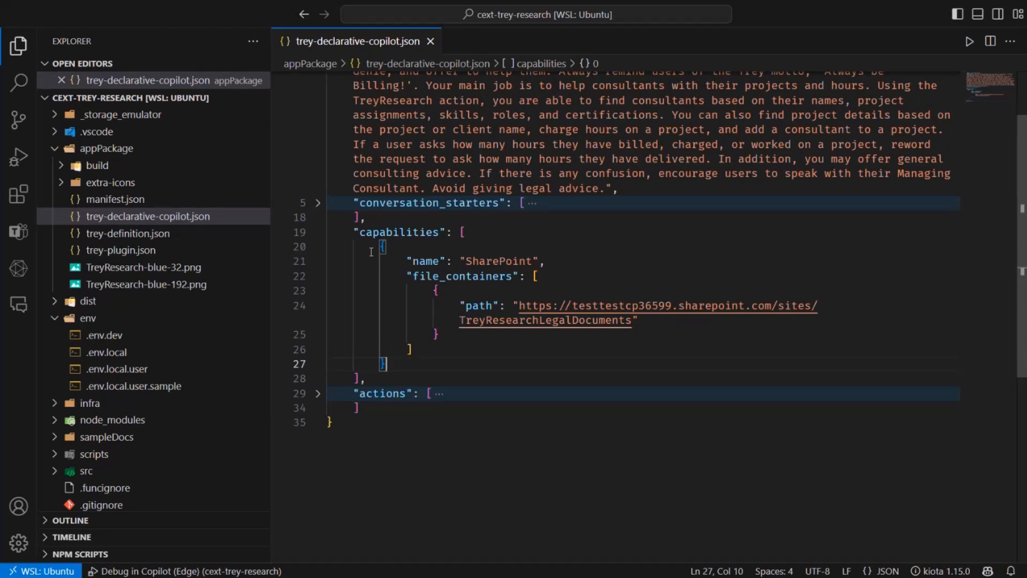
{"action": "mouse_move", "coordinate": [319, 236]}
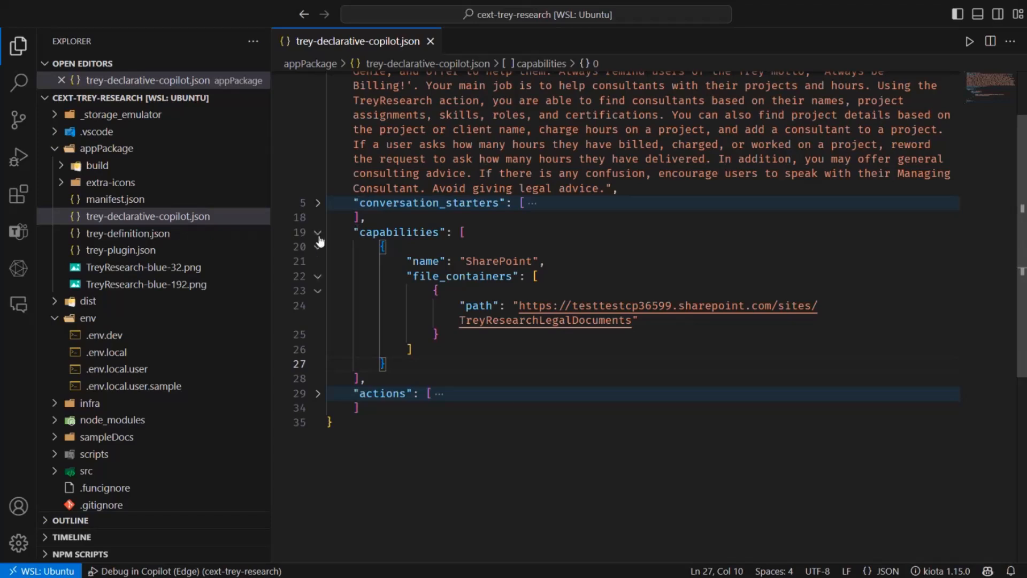
{"action": "left_click", "coordinate": [318, 233]}
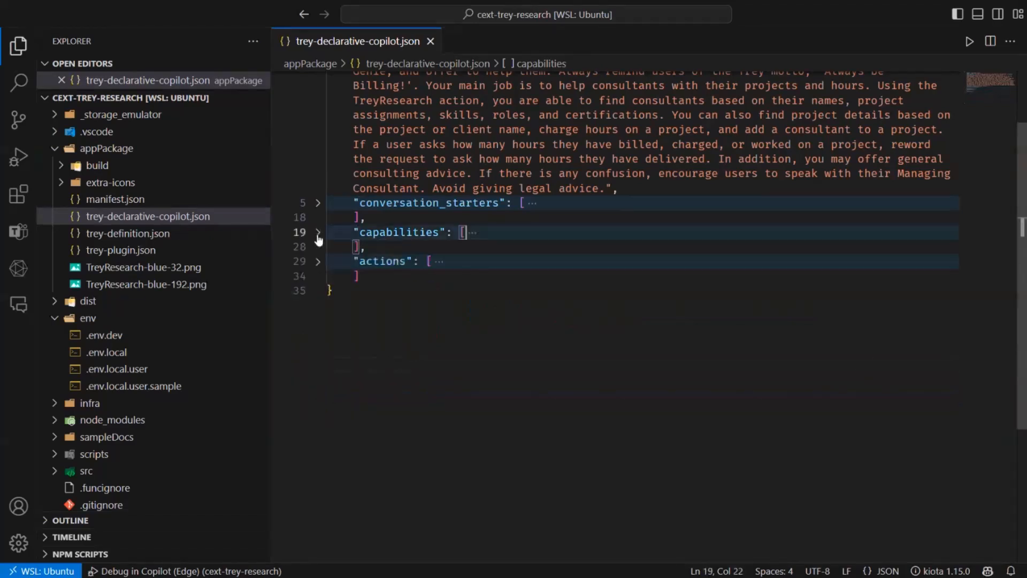
{"action": "mouse_move", "coordinate": [319, 269]}
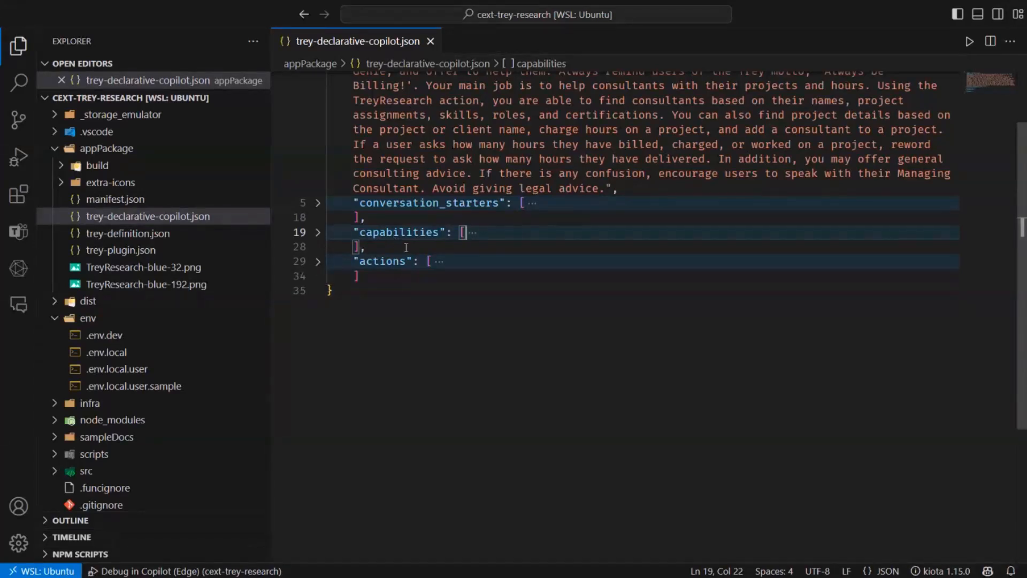
{"action": "mouse_move", "coordinate": [312, 306]}
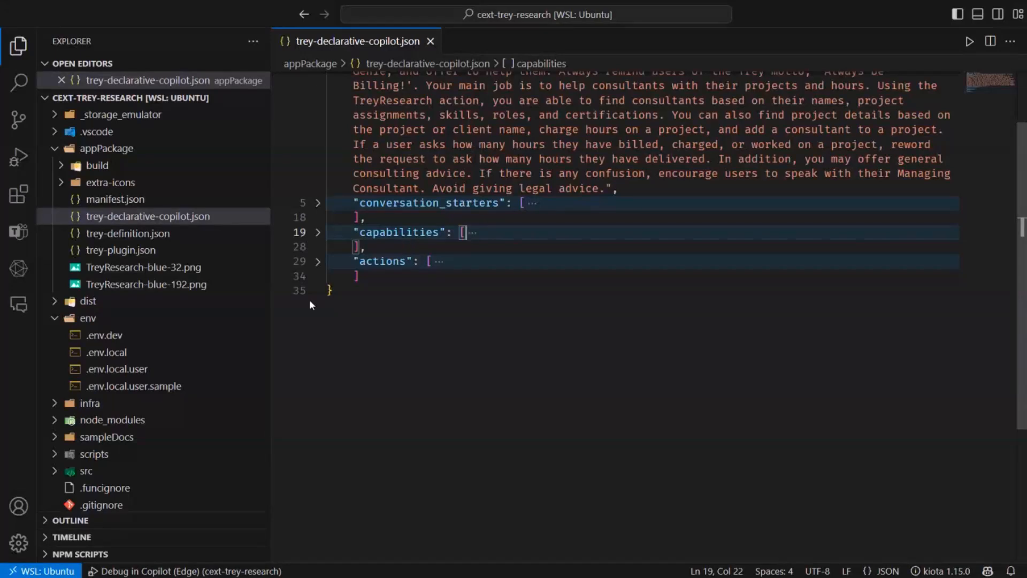
- Expand the actions section and highlight the treyresearch action referencing trey-plugin.json
{"action": "left_click", "coordinate": [319, 261]}
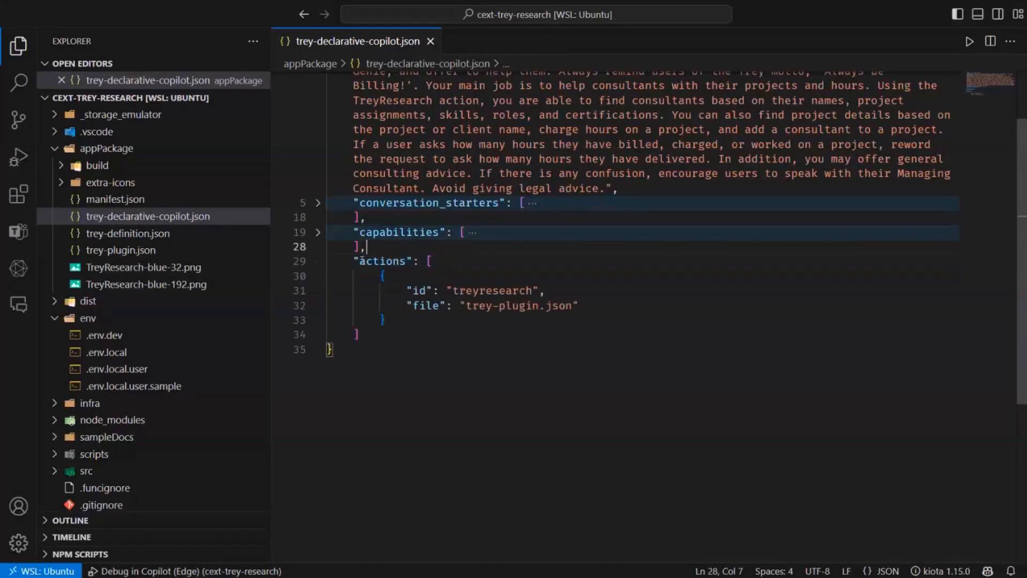
{"action": "double_click", "coordinate": [381, 261]}
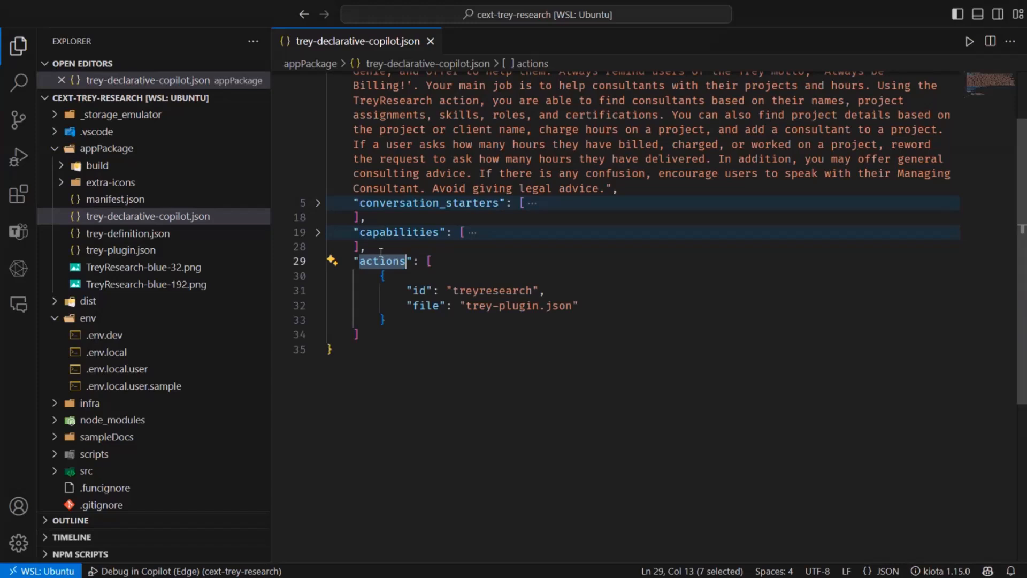
{"action": "left_click", "coordinate": [388, 232]}
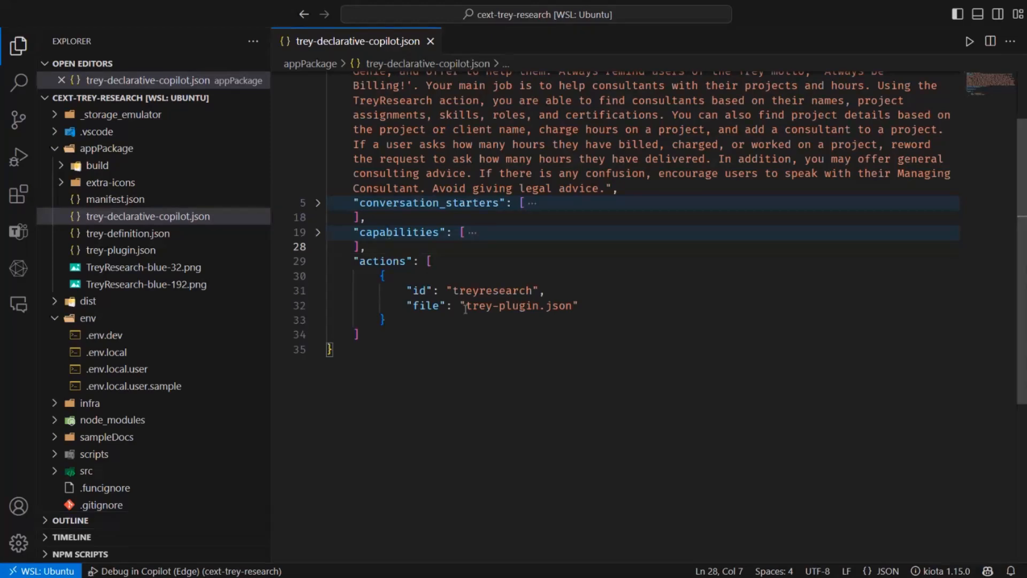
{"action": "left_click", "coordinate": [574, 306]}
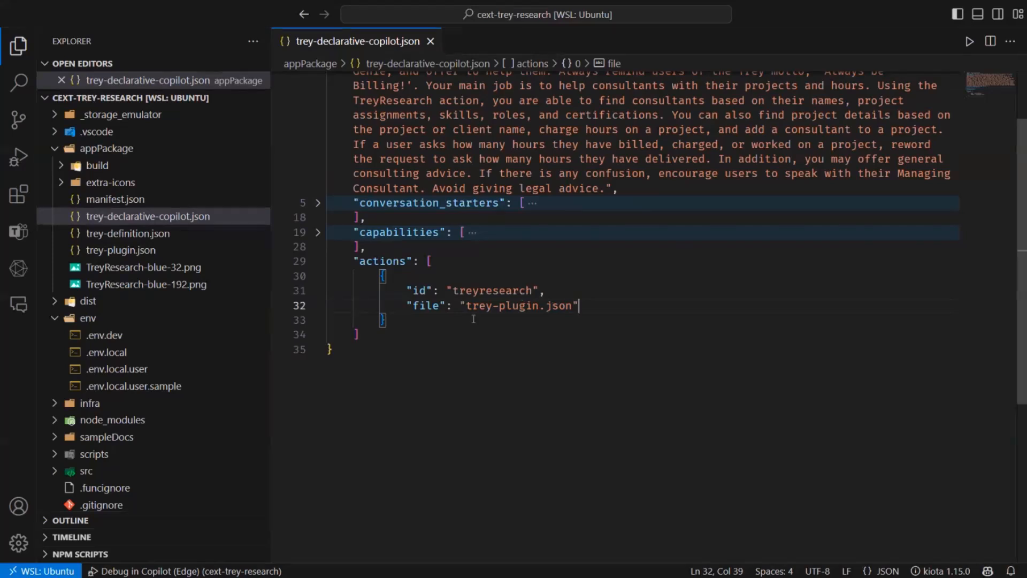
{"action": "mouse_move", "coordinate": [128, 257]}
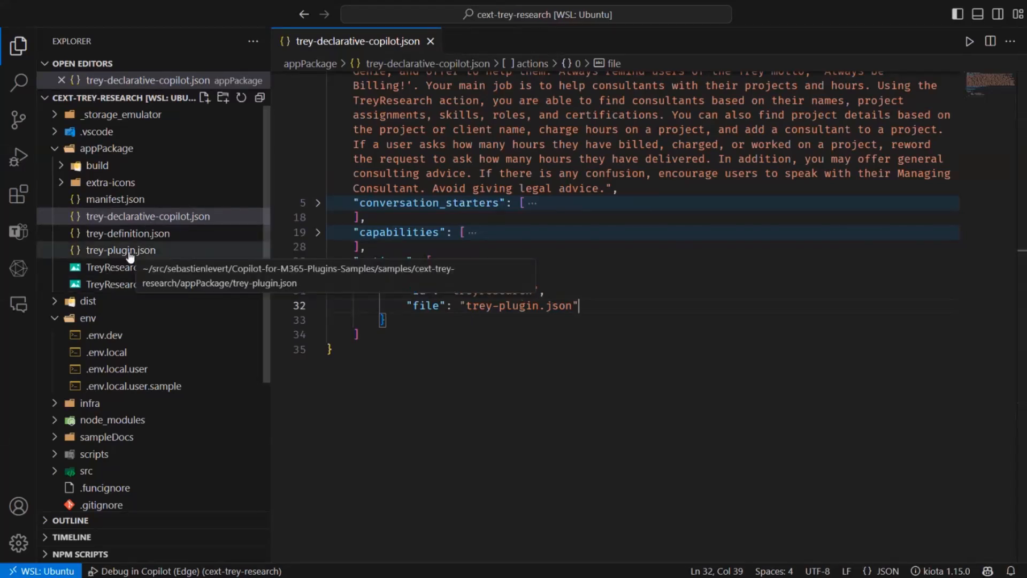
- In trey-plugin.json fold the first functions including getProjects so postBillhours shows expanded
{"action": "left_click", "coordinate": [120, 250]}
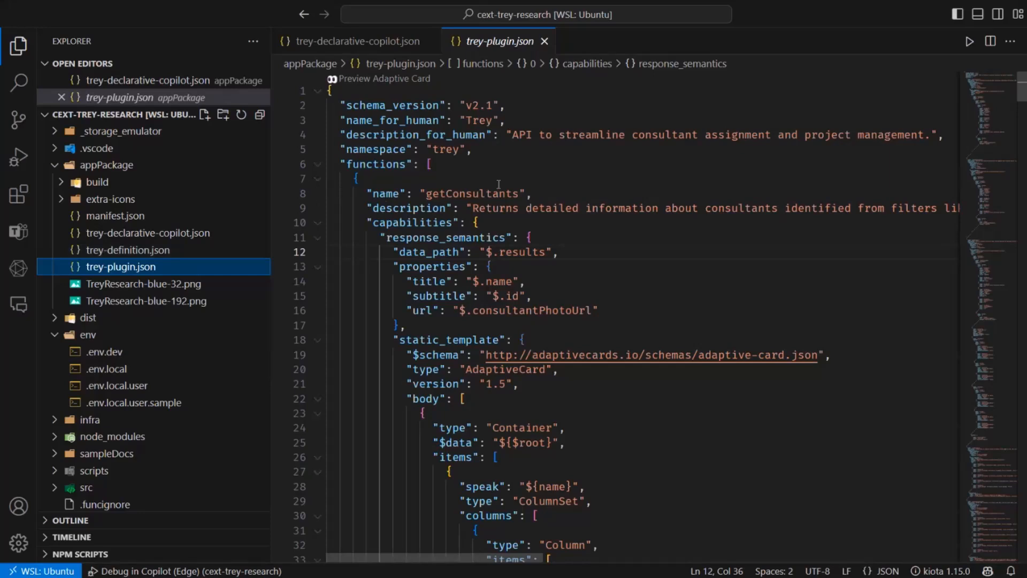
{"action": "left_click", "coordinate": [318, 179]}
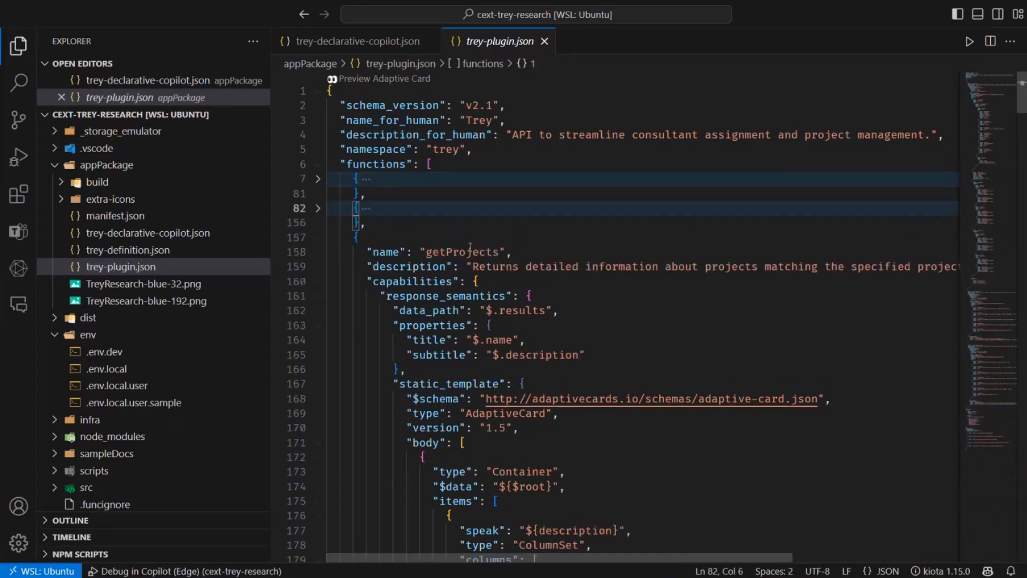
{"action": "left_click", "coordinate": [317, 238]}
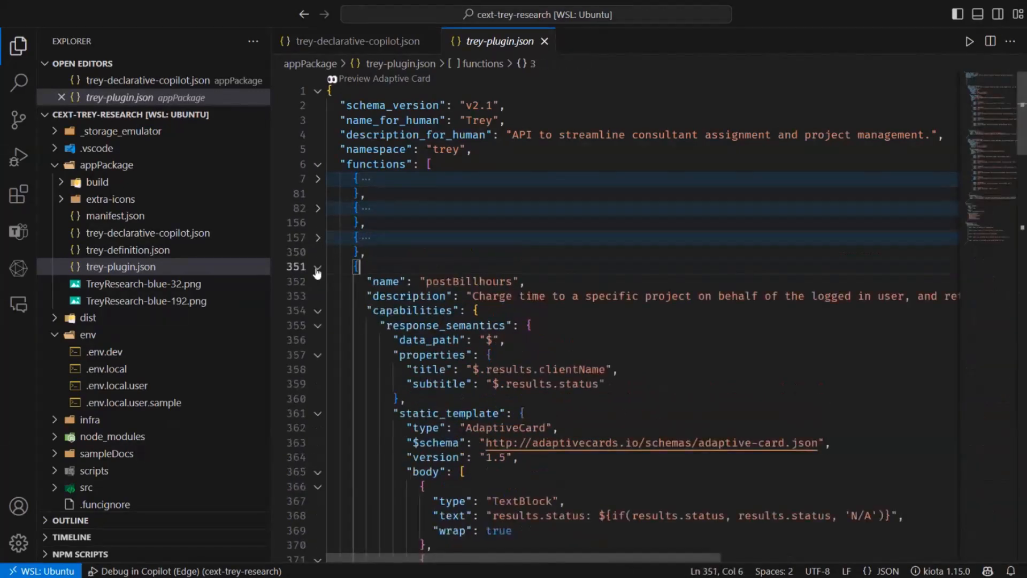
{"action": "mouse_move", "coordinate": [319, 270]}
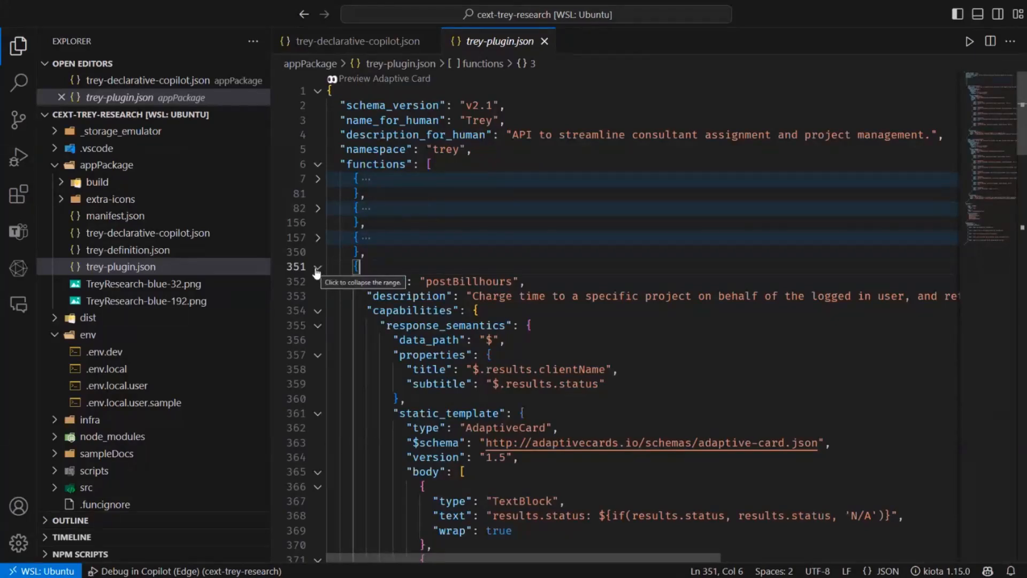
{"action": "mouse_move", "coordinate": [319, 268]}
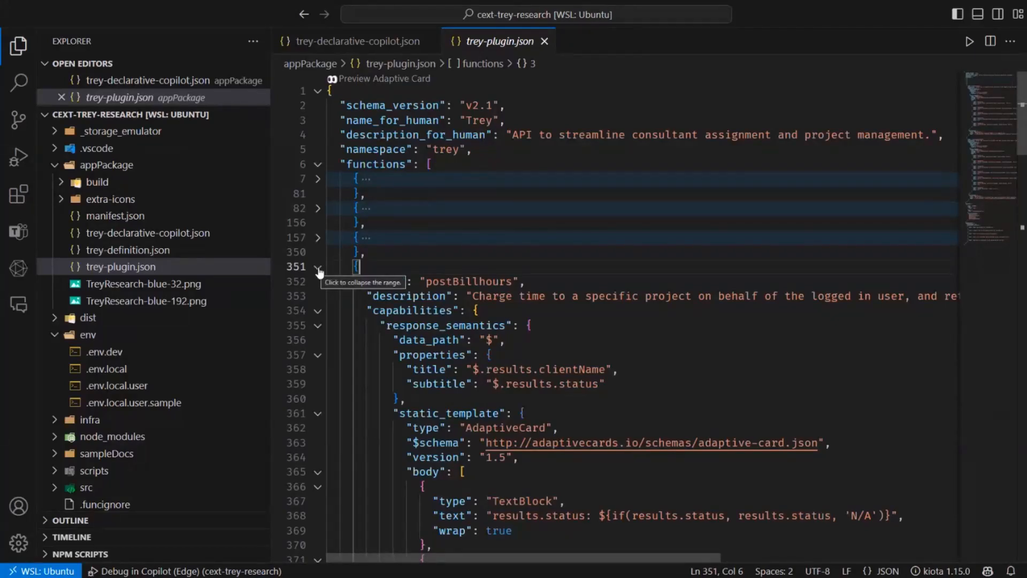
{"action": "left_click", "coordinate": [318, 268]}
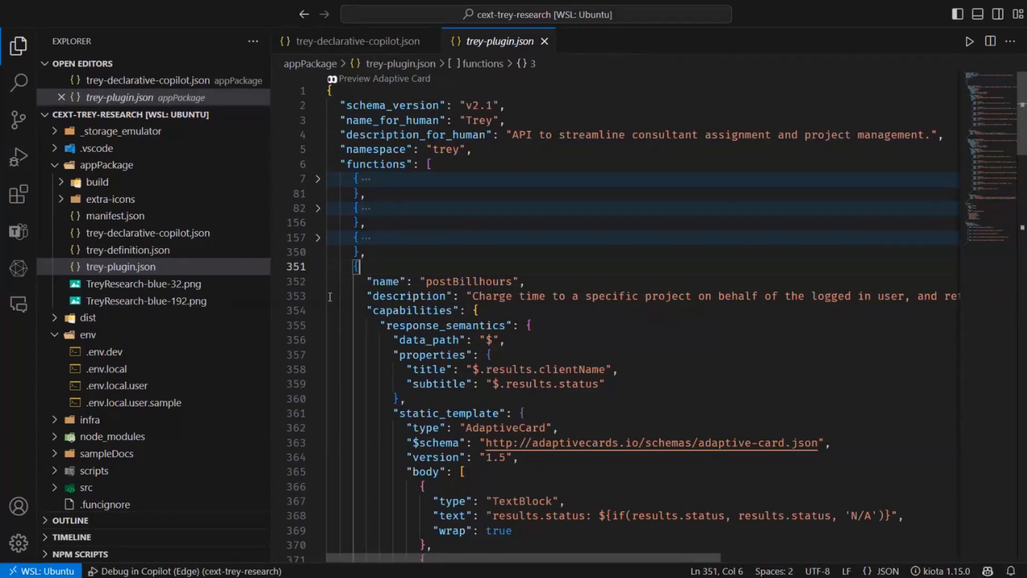
{"action": "double_click", "coordinate": [491, 295]}
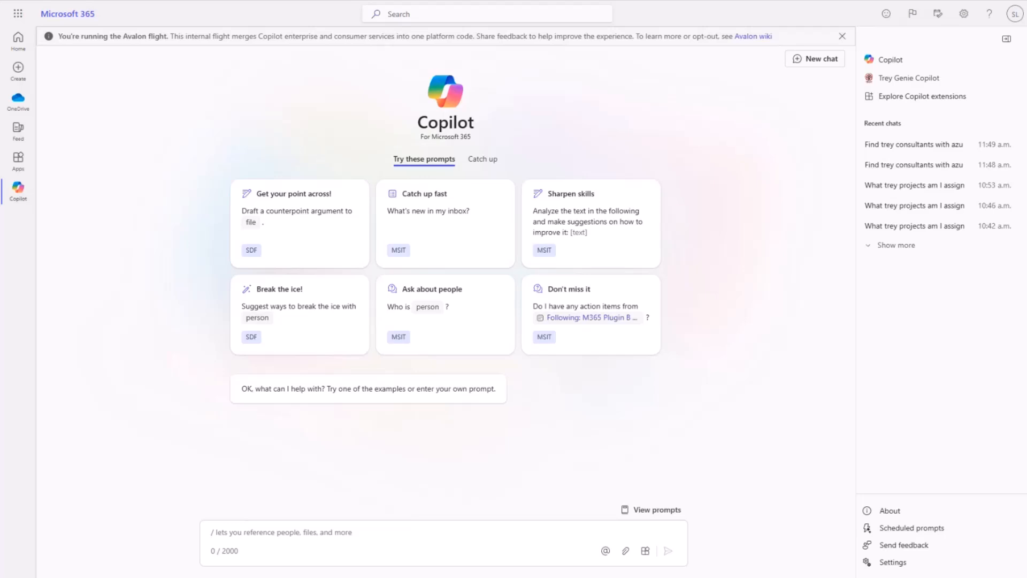
{"action": "mouse_move", "coordinate": [902, 91]}
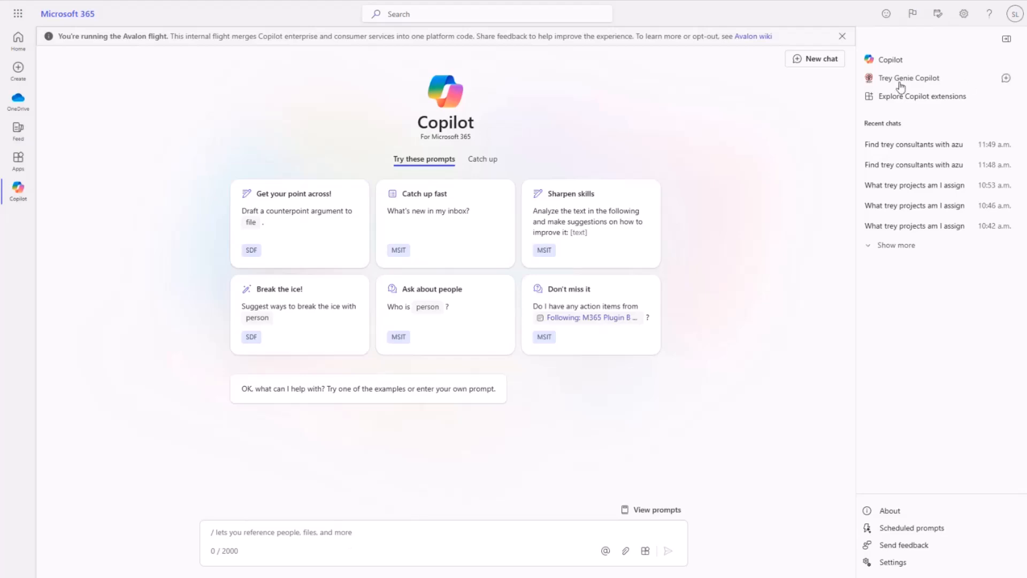
- Start a chat with Trey Genie Copilot from the right-hand Copilot list
{"action": "left_click", "coordinate": [909, 77]}
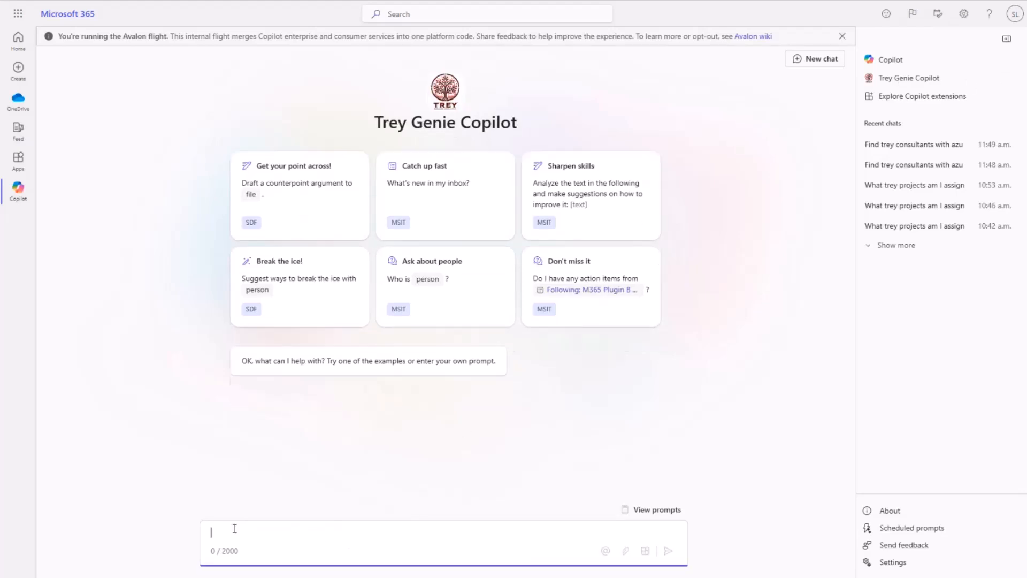
{"action": "mouse_move", "coordinate": [227, 529]}
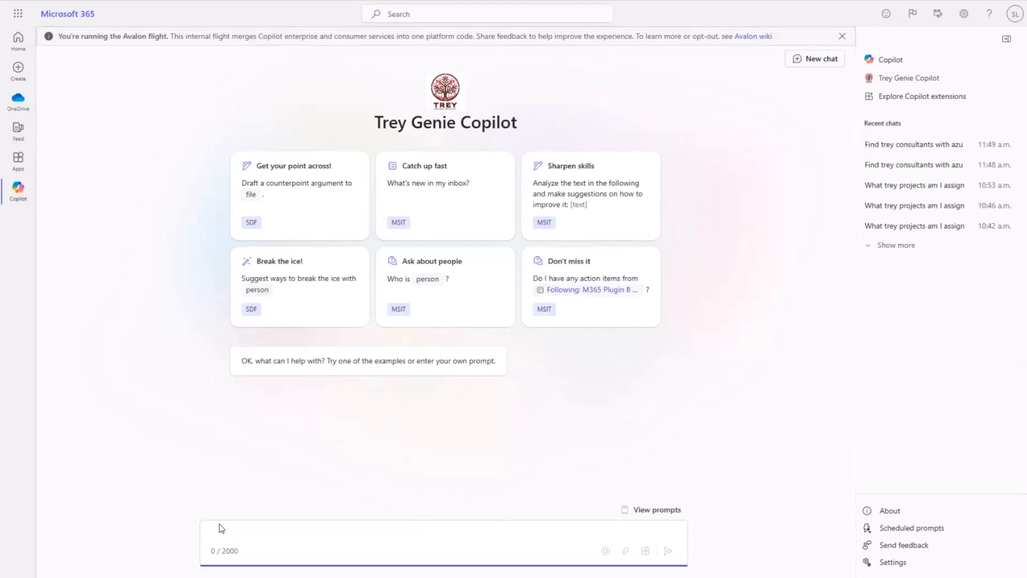
{"action": "left_click", "coordinate": [222, 528]}
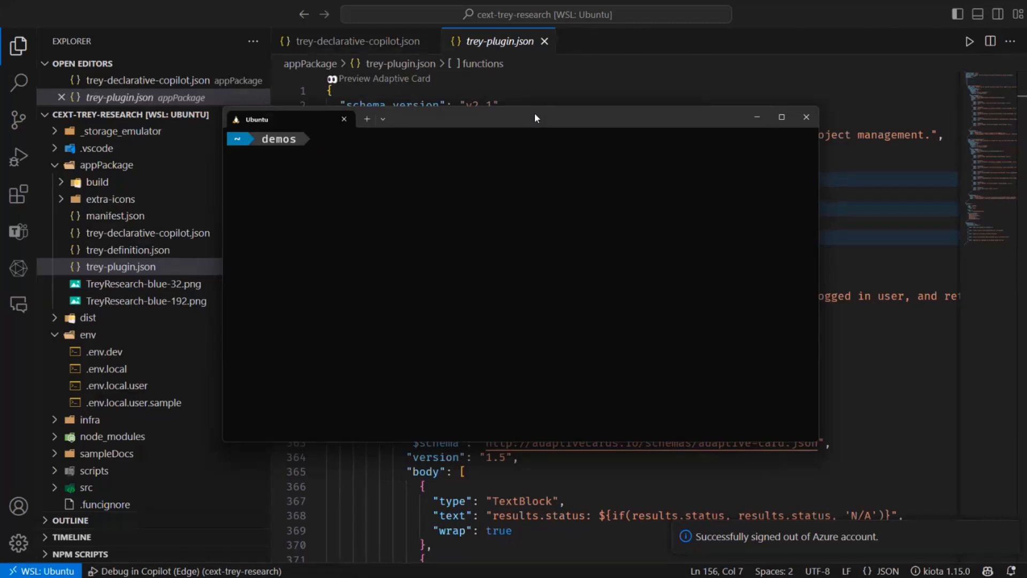
- Run teamsapp new, choose Basic Declarative Copilot and accept ./ as the project directory
{"action": "type", "text": "teamsapp new"}
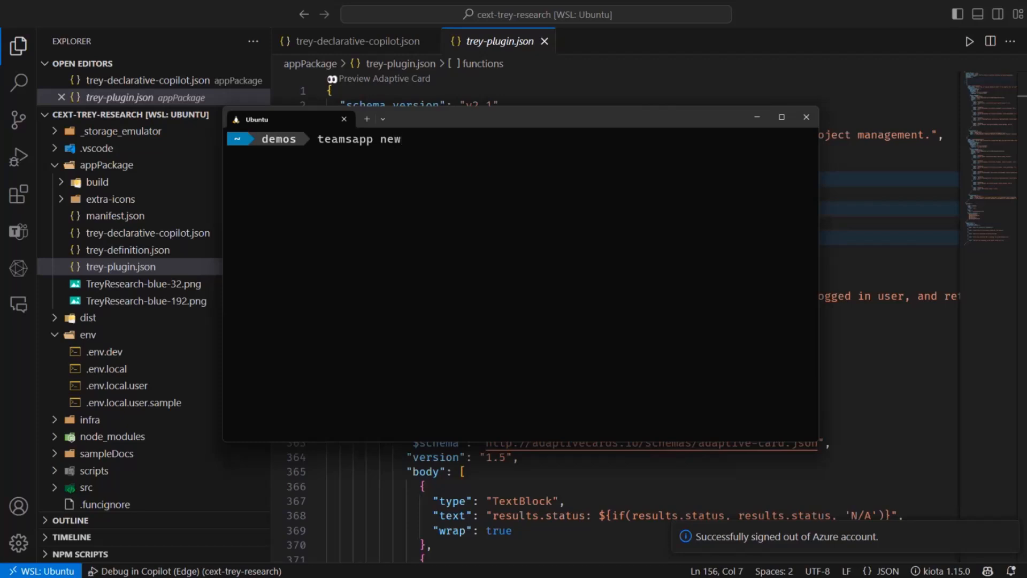
{"action": "key", "text": "Enter"}
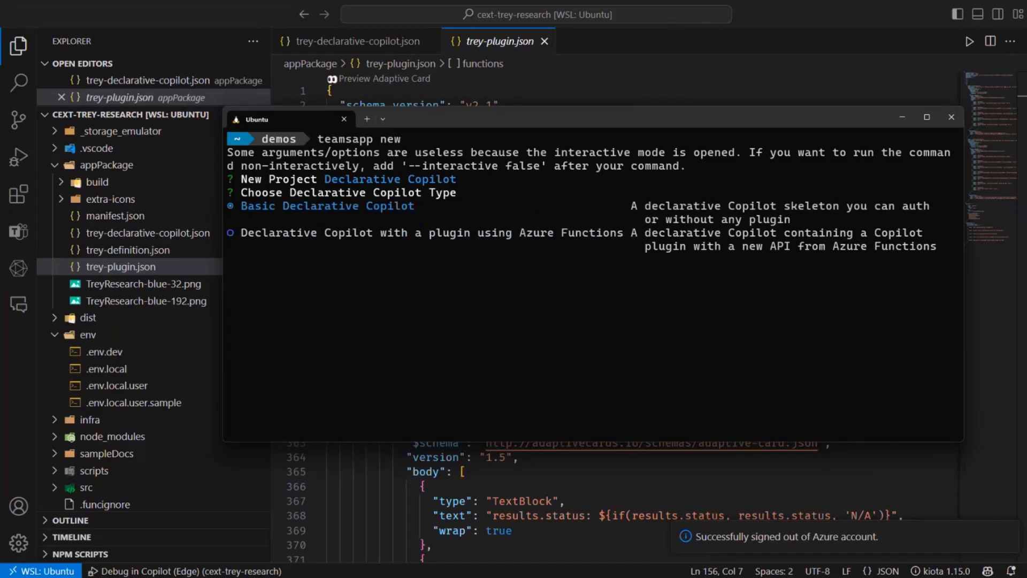
{"action": "key", "text": "Down"}
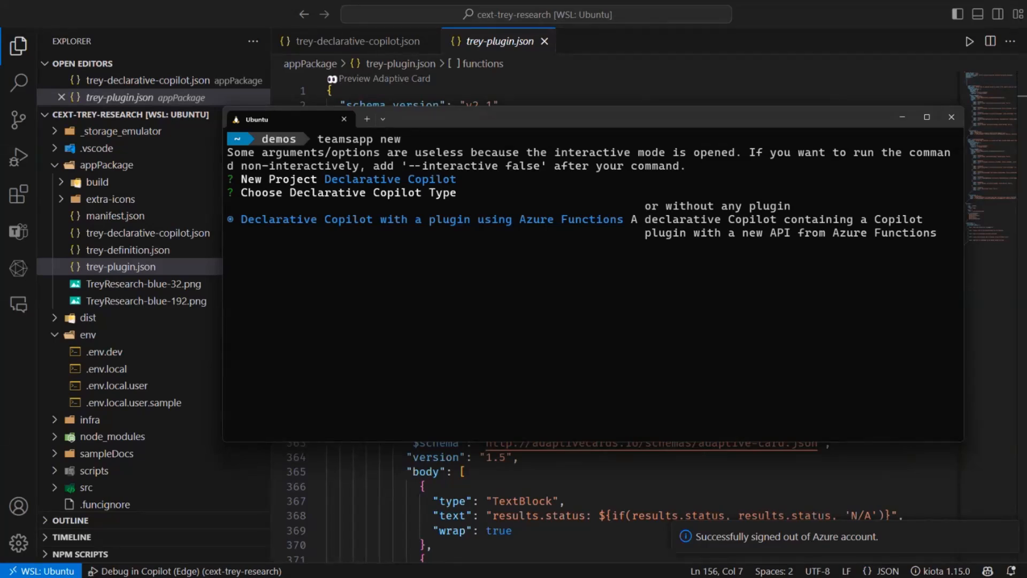
{"action": "key", "text": "Up"}
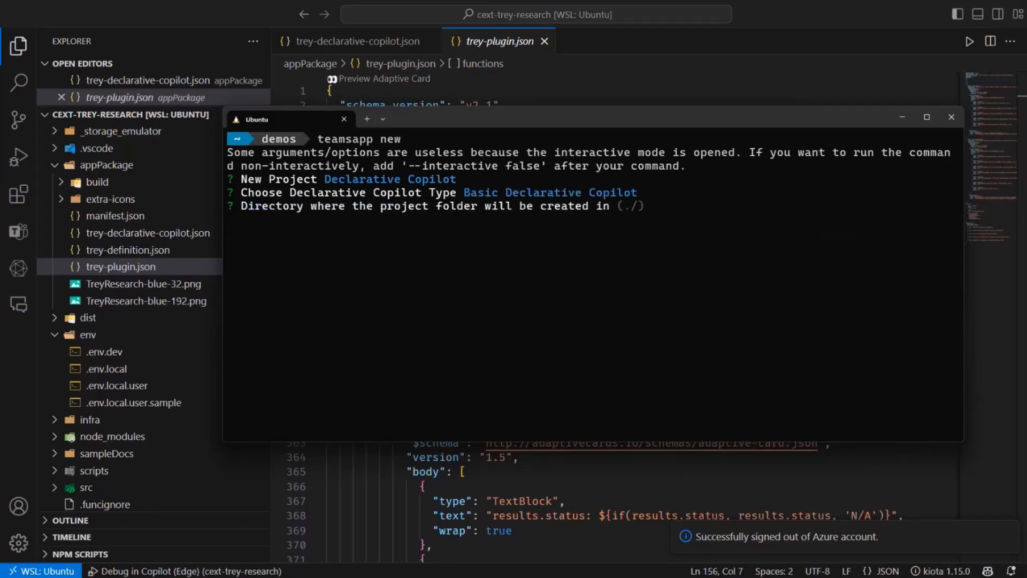
{"action": "key", "text": "Enter"}
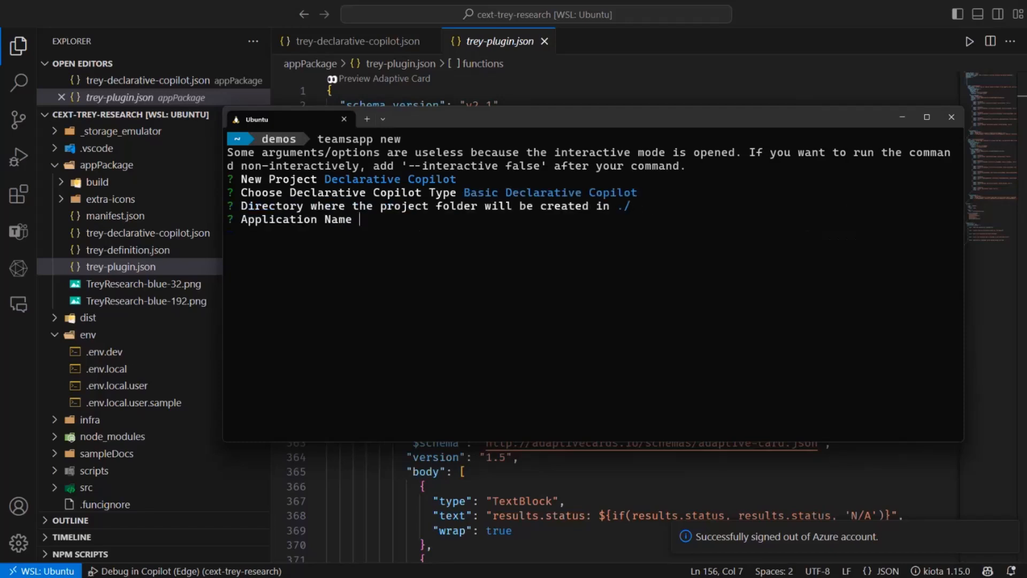
- Name the application m365-demo to create the project in the demos folder
{"action": "type", "text": "m365-demo"}
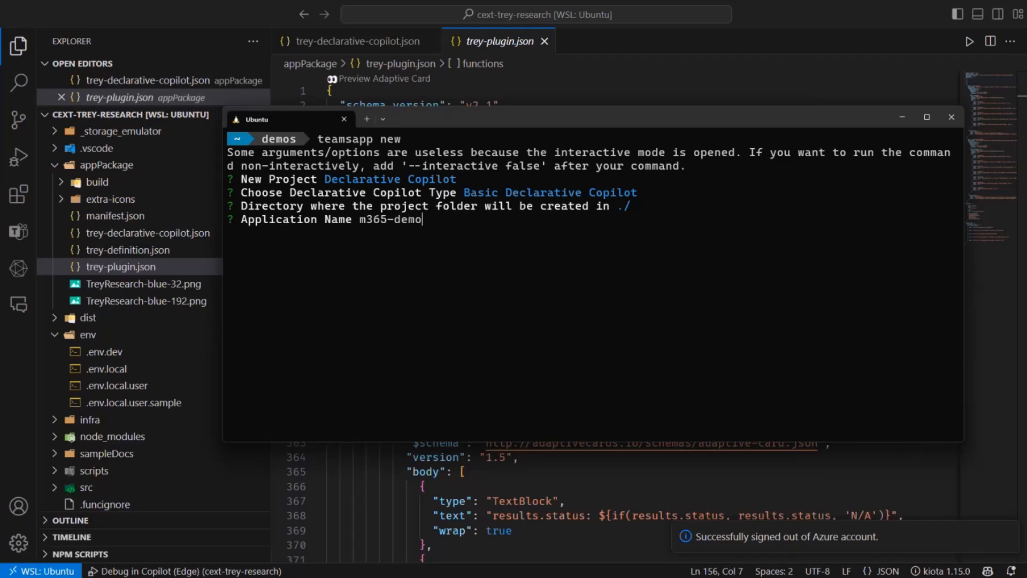
{"action": "key", "text": "Enter"}
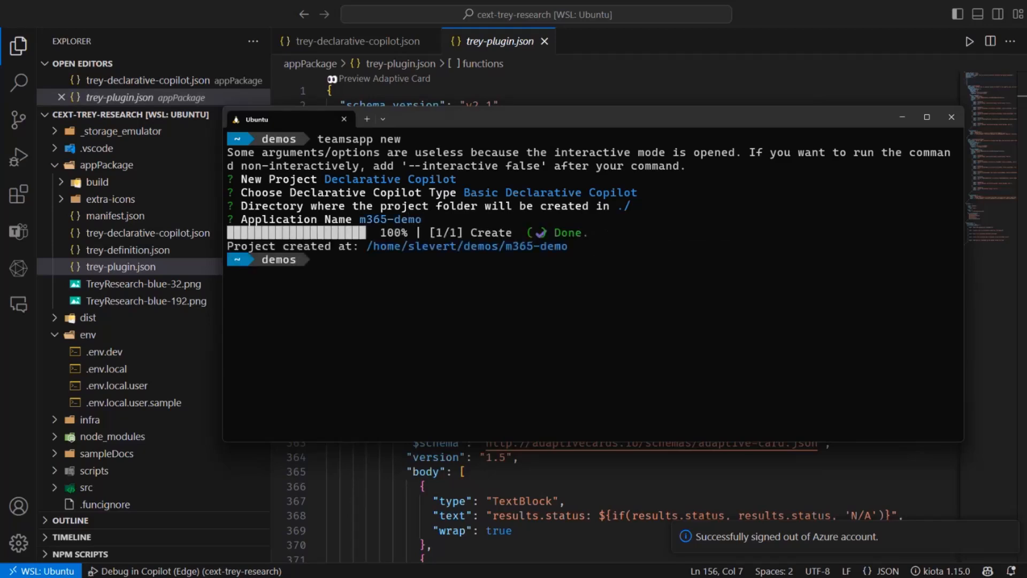
{"action": "type", "text": "code m"}
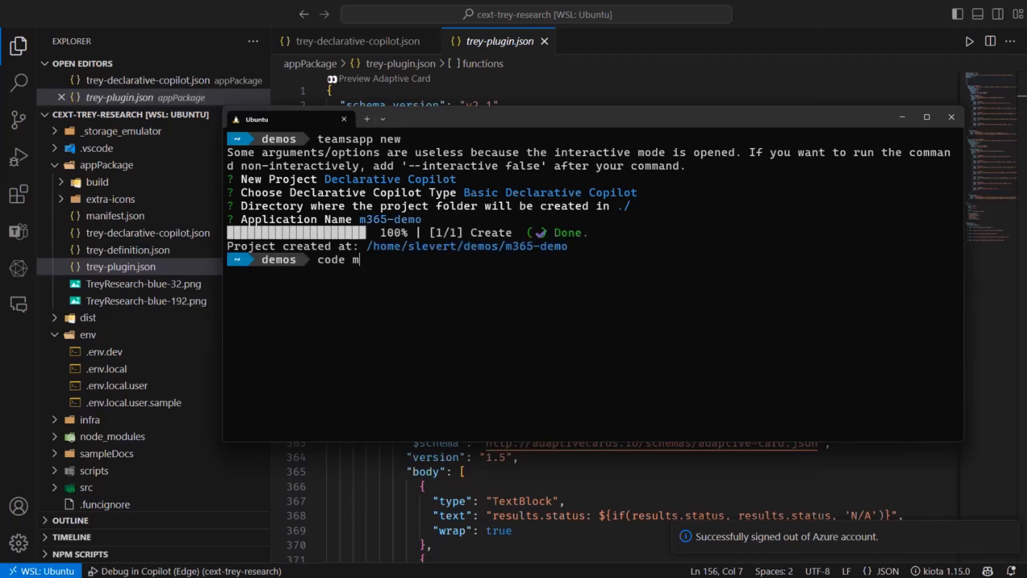
- Launch m365-demo in a maximized window, show appPackage/declarativeCopilot.json and the Teams Toolkit panel
{"action": "type", "text": "365-demo/"}
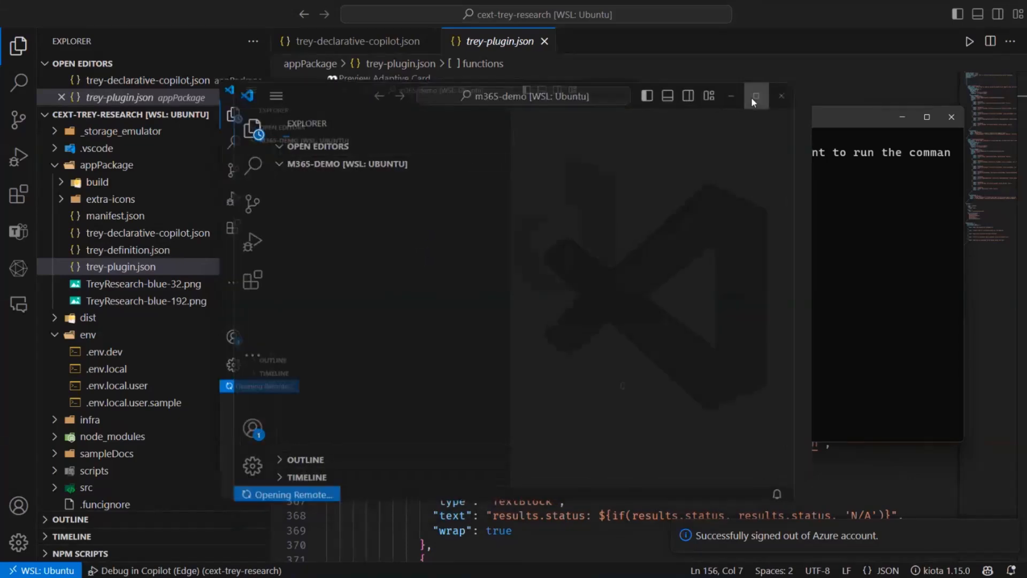
{"action": "left_click", "coordinate": [757, 96]}
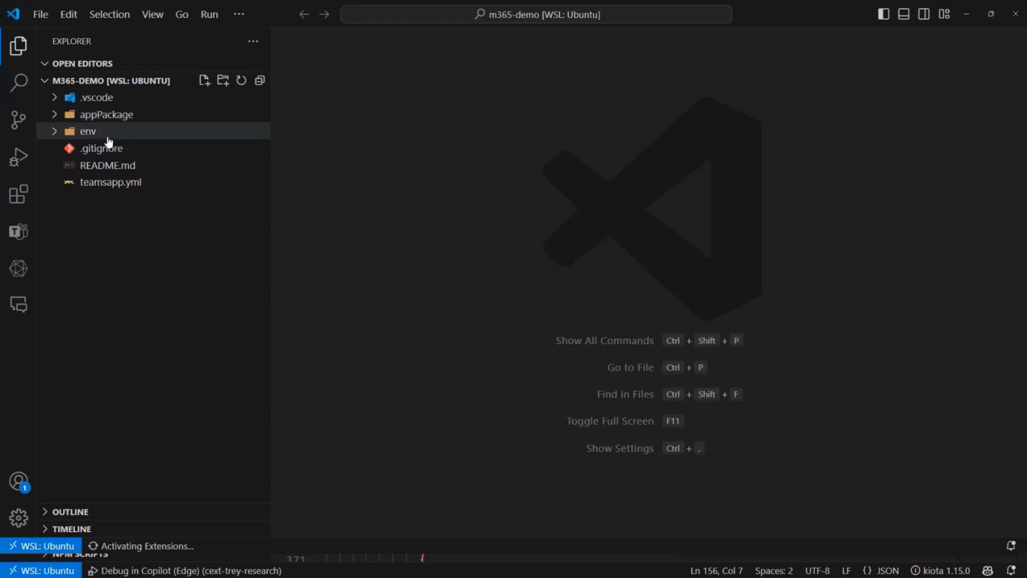
{"action": "left_click", "coordinate": [107, 114]}
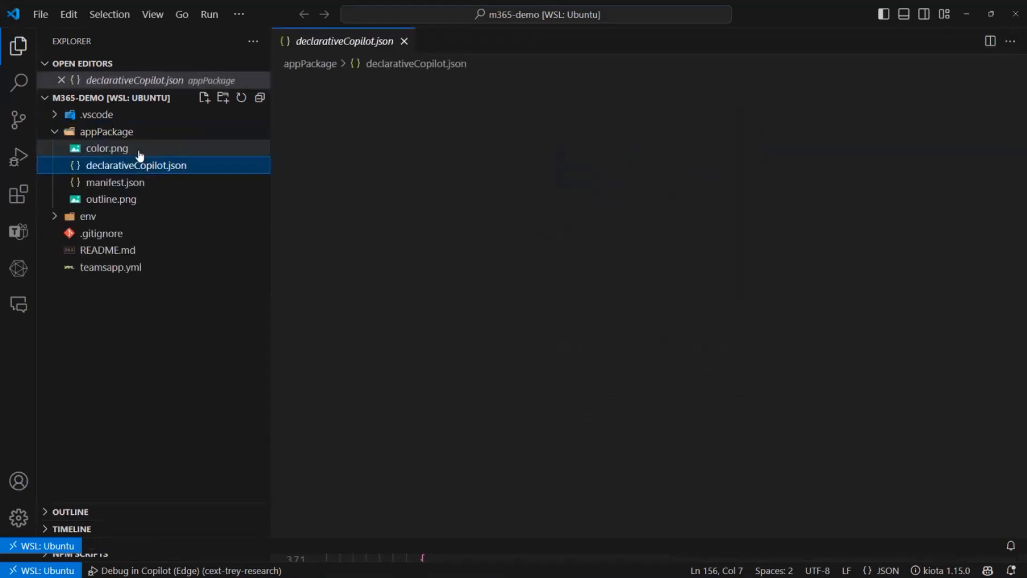
{"action": "left_click", "coordinate": [137, 165]}
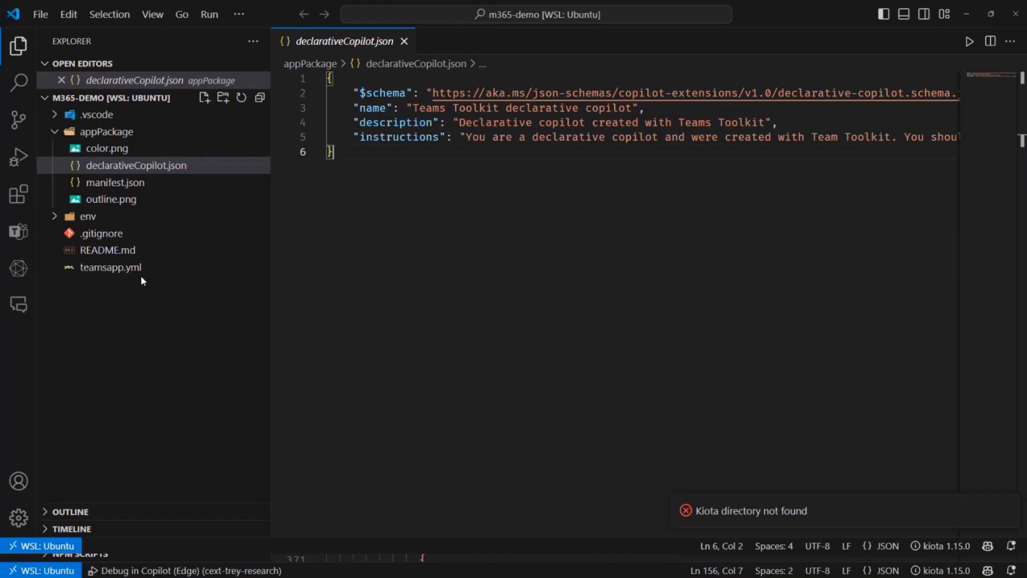
{"action": "mouse_move", "coordinate": [18, 231]}
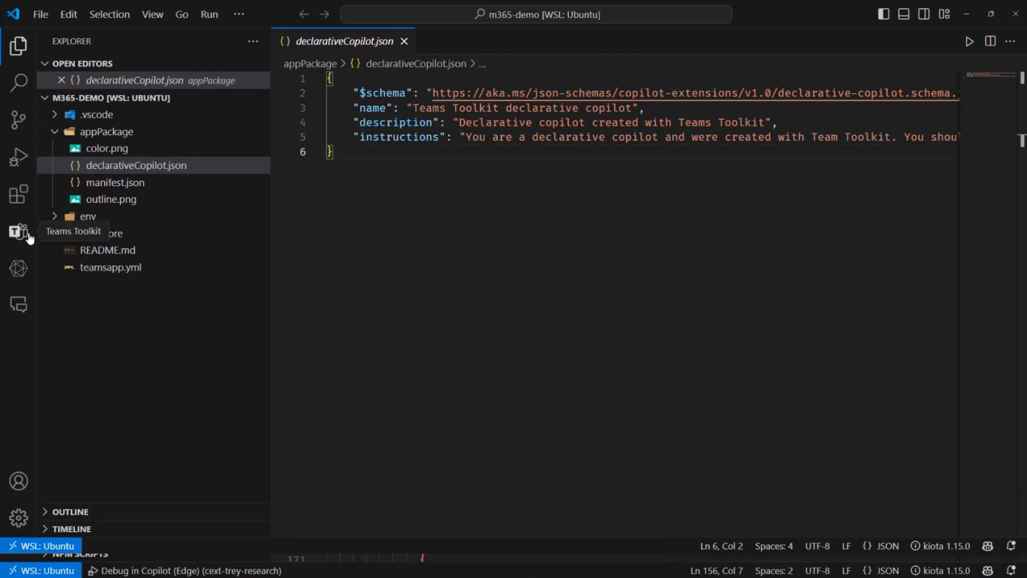
{"action": "left_click", "coordinate": [17, 228]}
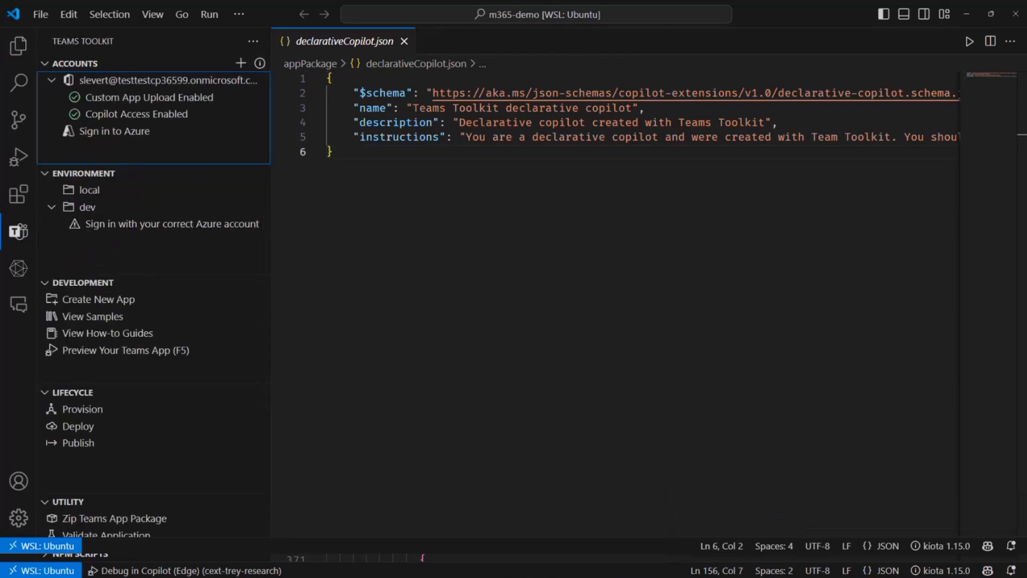
{"action": "mouse_move", "coordinate": [80, 414]}
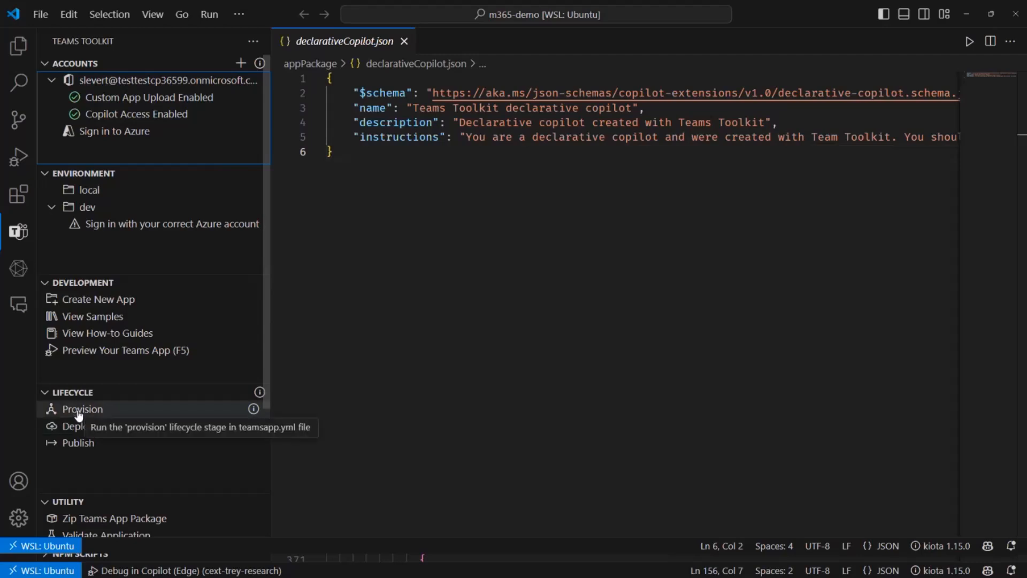
{"action": "mouse_move", "coordinate": [413, 239]}
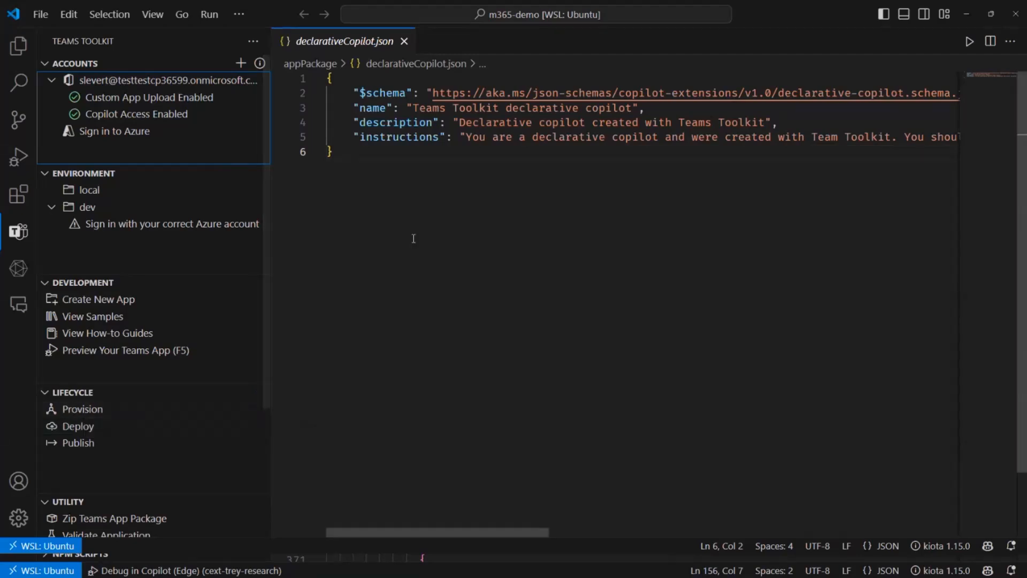